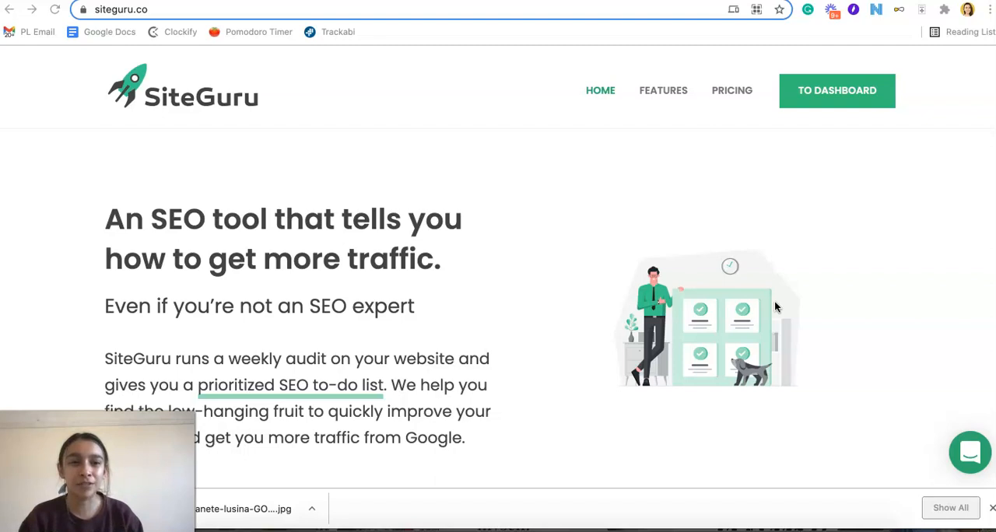
{"action": "mouse_move", "coordinate": [689, 346]}
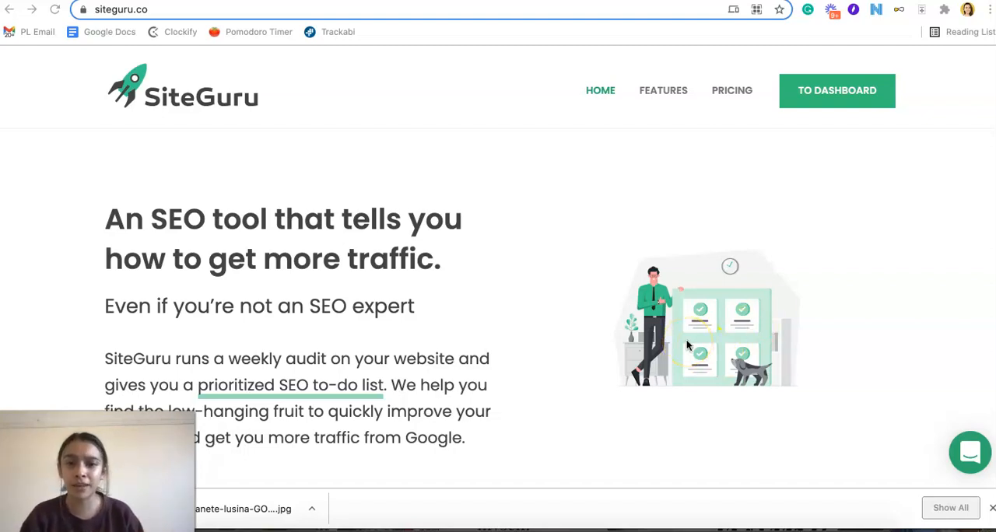
Scroll the siteguru.co homepage past the demo to-do list, top keywords and site structure previews to 'How it works'.
{"action": "scroll", "scroll_direction": "down", "scroll_amount": 3}
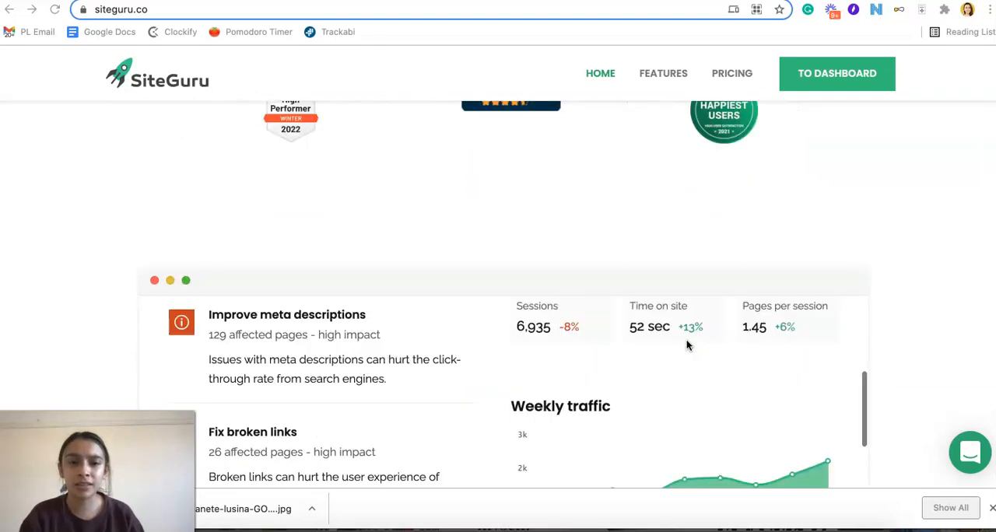
{"action": "scroll", "scroll_direction": "down", "scroll_amount": 3}
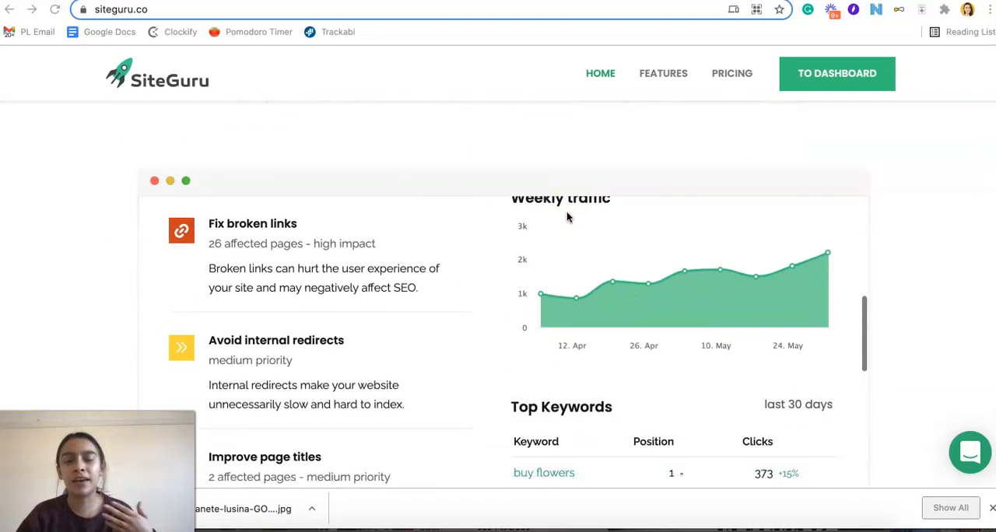
{"action": "scroll", "scroll_direction": "down", "scroll_amount": 3}
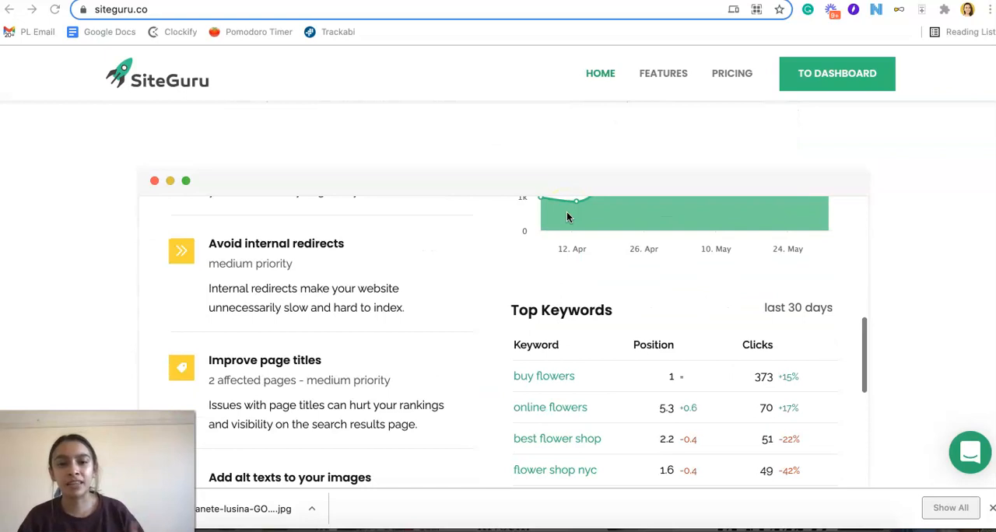
{"action": "scroll", "scroll_direction": "down", "scroll_amount": 3}
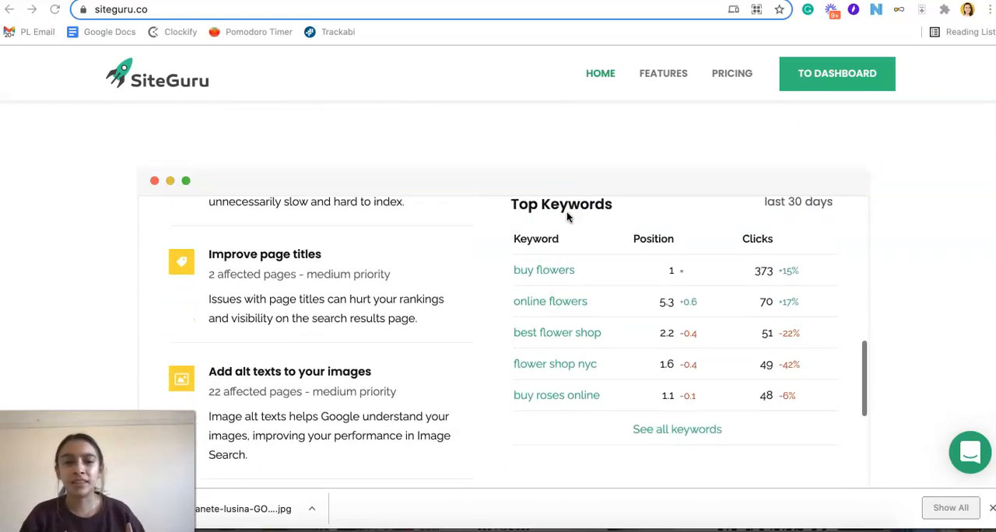
{"action": "scroll", "scroll_direction": "down", "scroll_amount": 3}
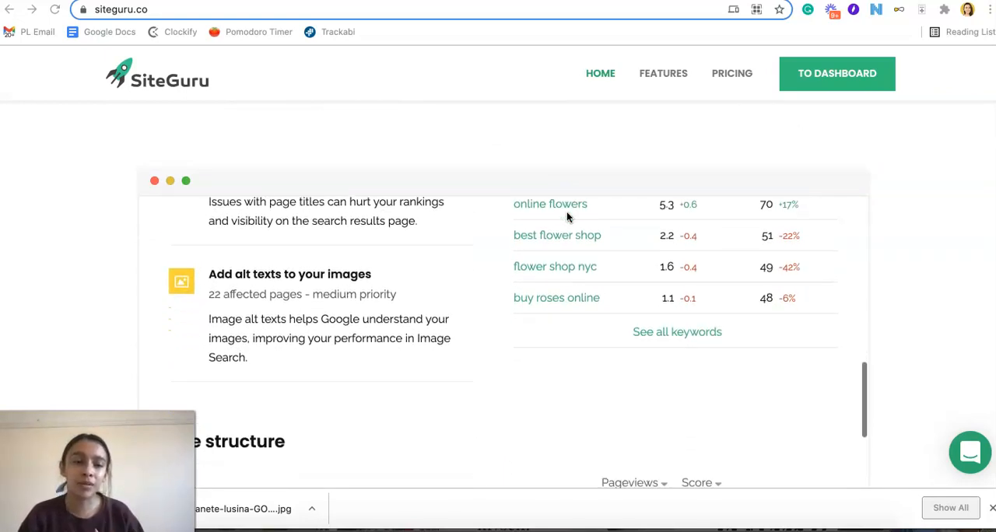
{"action": "scroll", "scroll_direction": "down", "scroll_amount": 3}
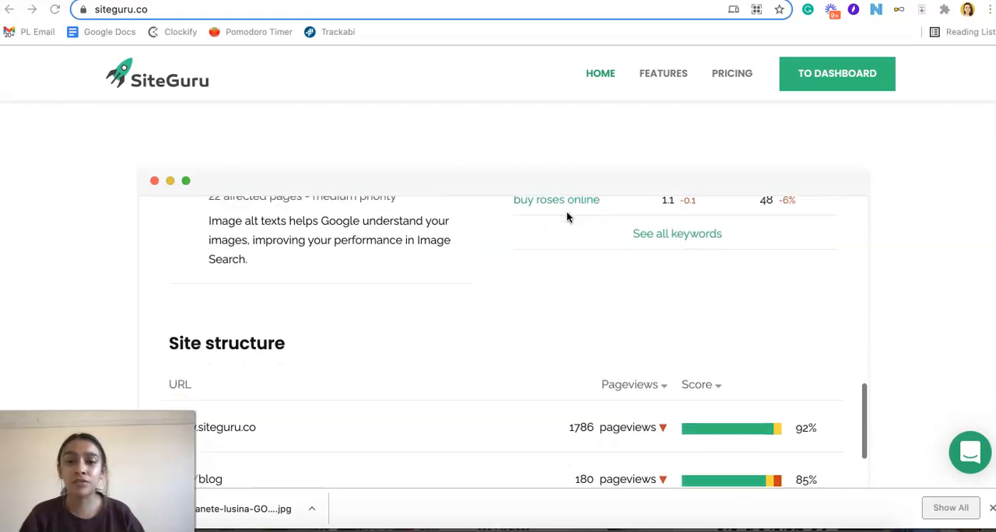
{"action": "scroll", "scroll_direction": "down", "scroll_amount": 3}
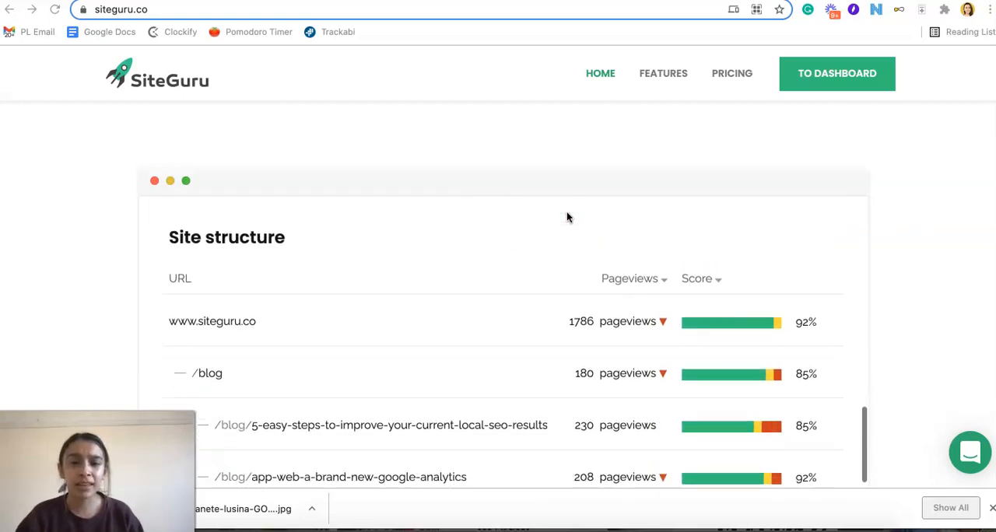
{"action": "scroll", "scroll_direction": "down", "scroll_amount": 3}
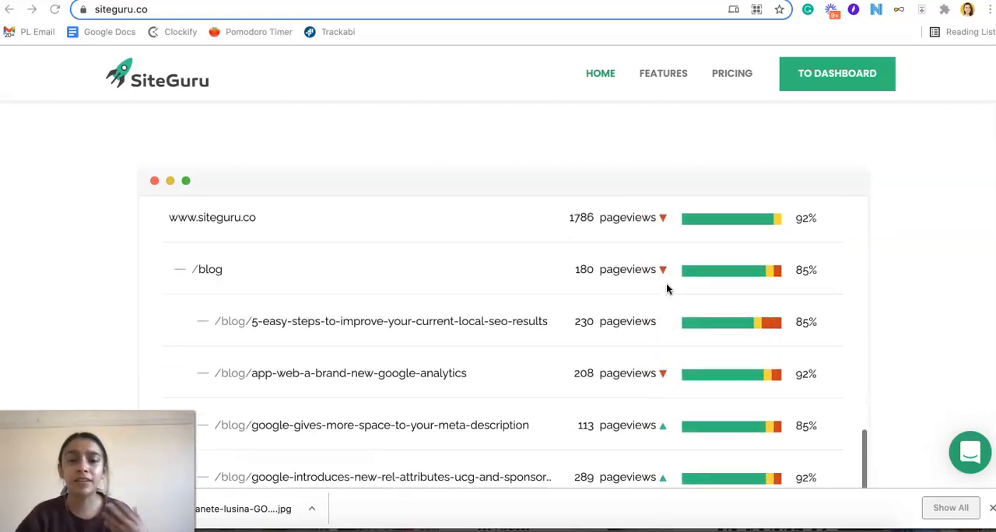
{"action": "scroll", "scroll_direction": "down", "scroll_amount": 3}
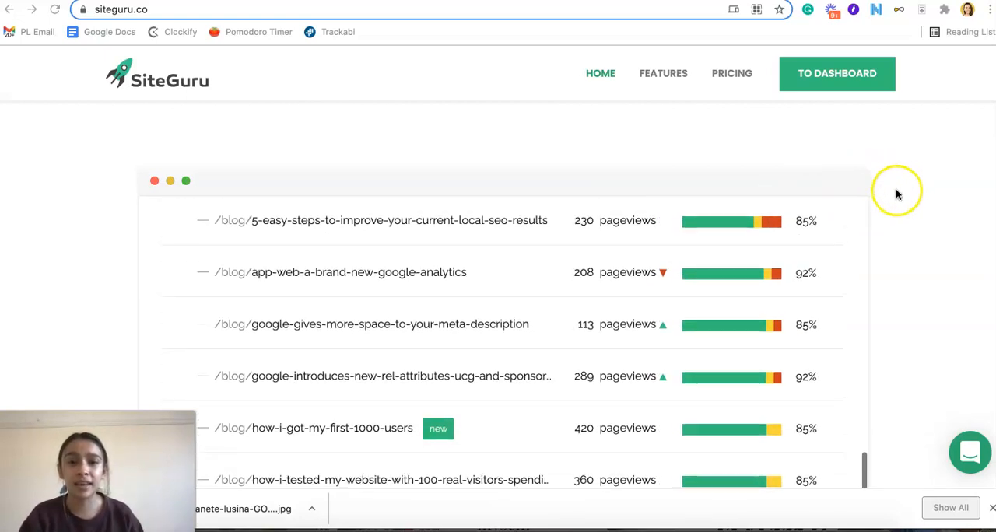
{"action": "scroll", "scroll_direction": "down", "scroll_amount": 3}
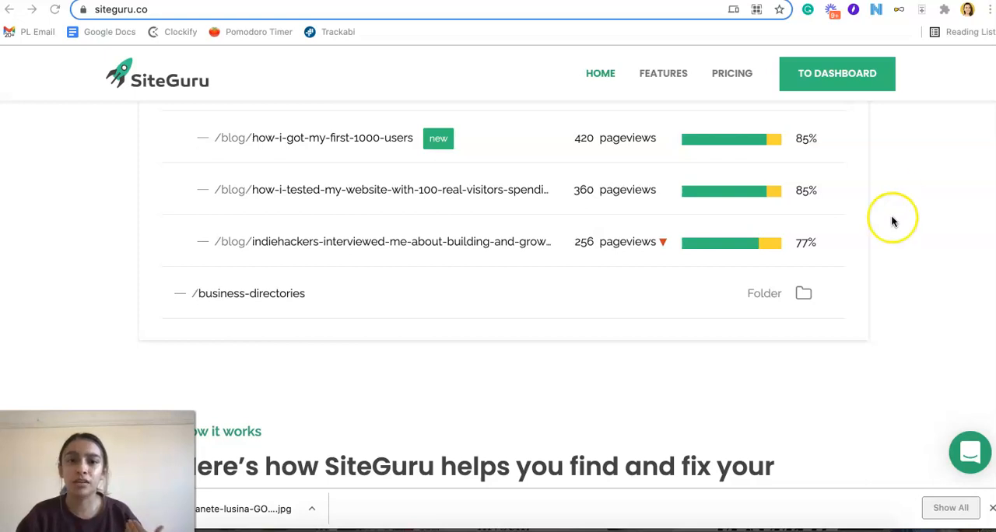
{"action": "scroll", "scroll_direction": "down", "scroll_amount": 3}
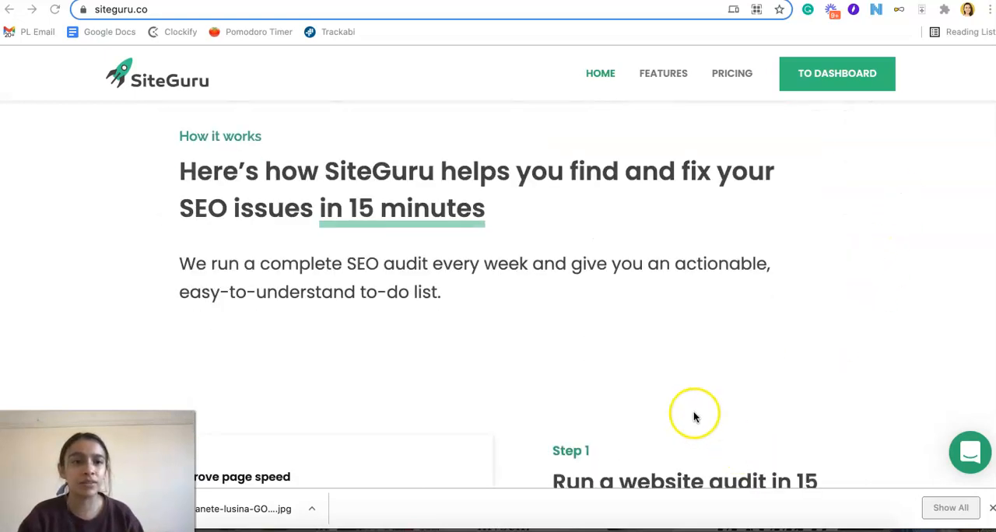
{"action": "mouse_move", "coordinate": [683, 392]}
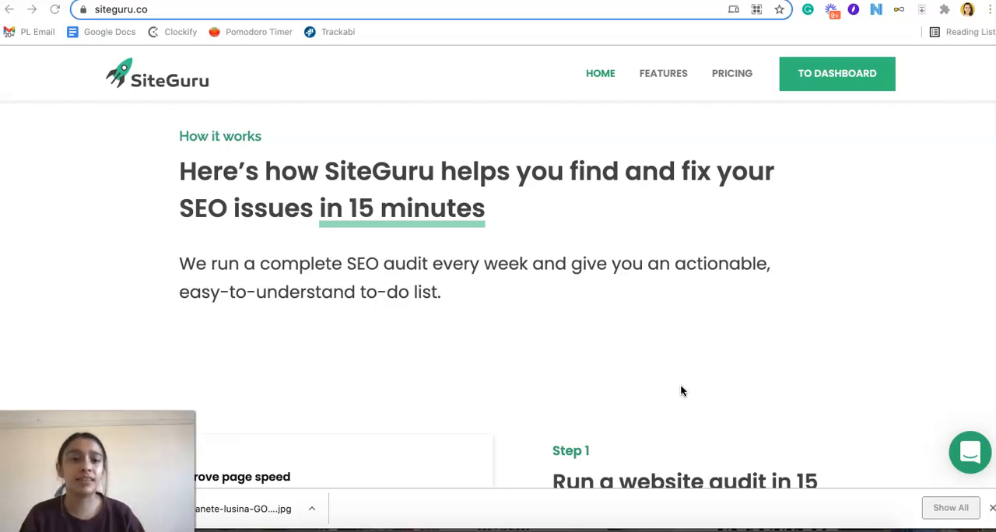
{"action": "scroll", "scroll_direction": "down", "scroll_amount": 3}
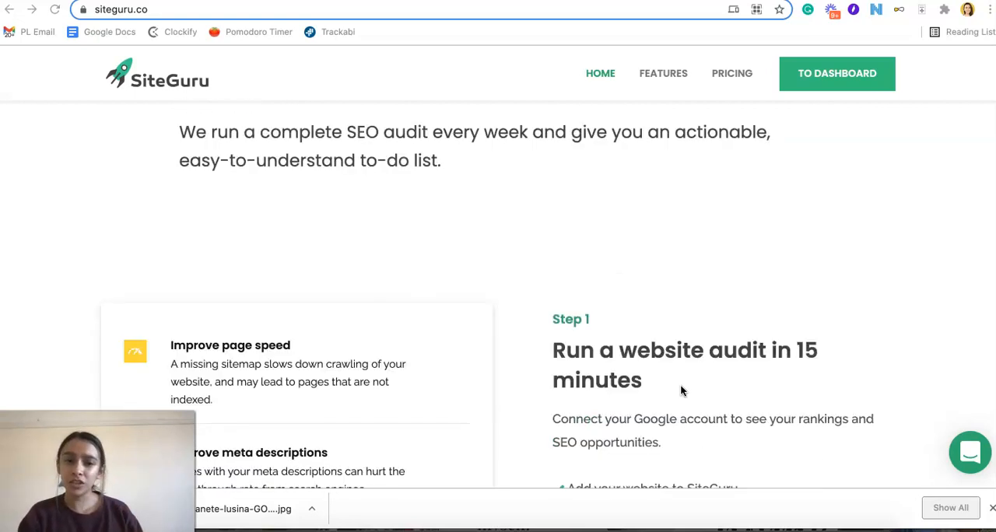
{"action": "scroll", "scroll_direction": "down", "scroll_amount": 3}
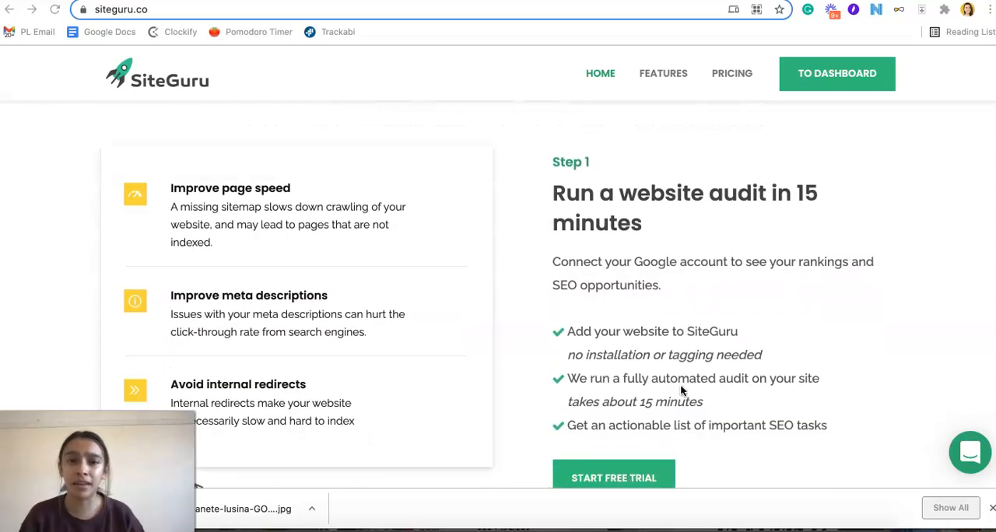
{"action": "scroll", "scroll_direction": "down", "scroll_amount": 3}
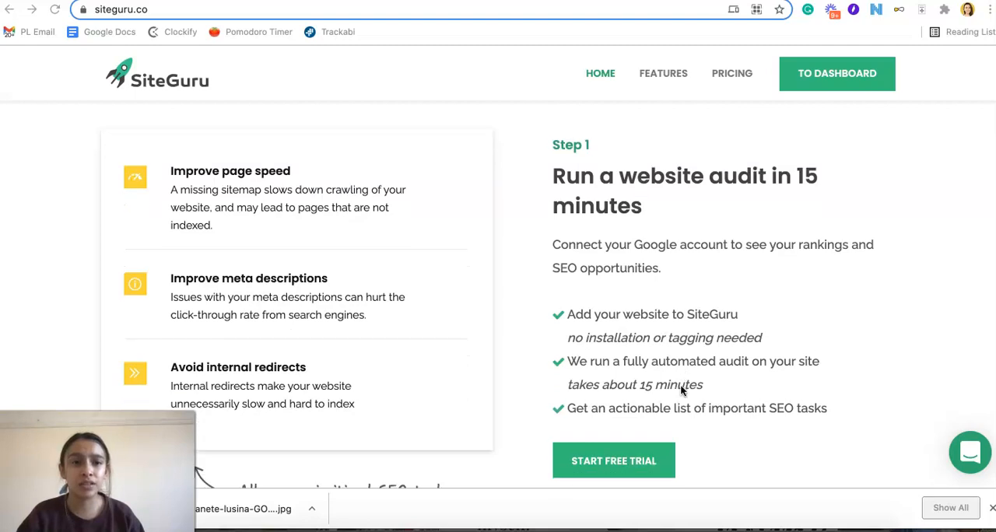
{"action": "scroll", "scroll_direction": "down", "scroll_amount": 3}
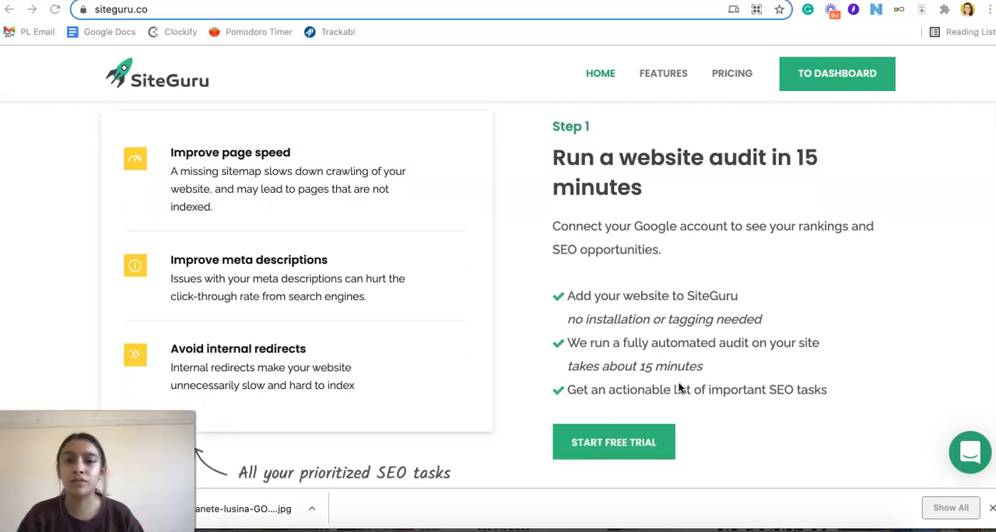
{"action": "mouse_move", "coordinate": [365, 206]}
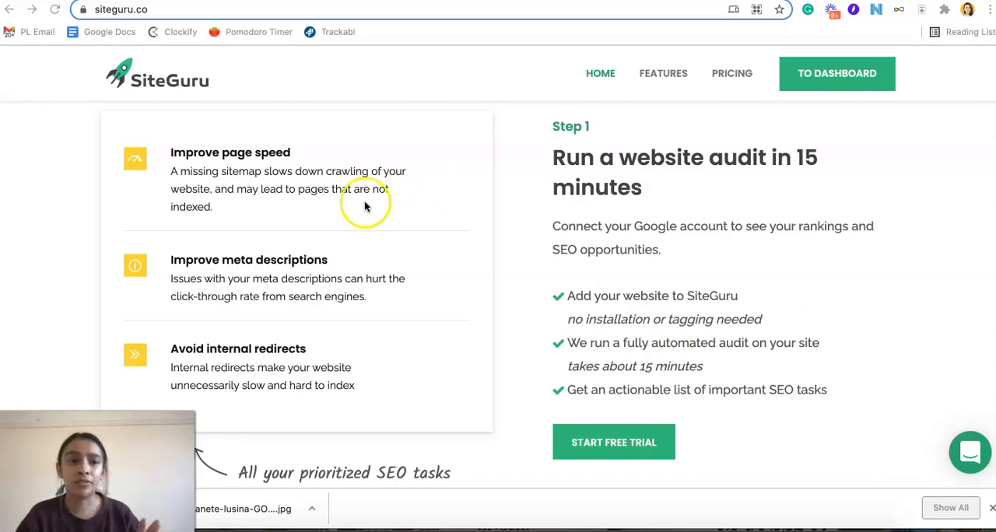
{"action": "mouse_move", "coordinate": [375, 402]}
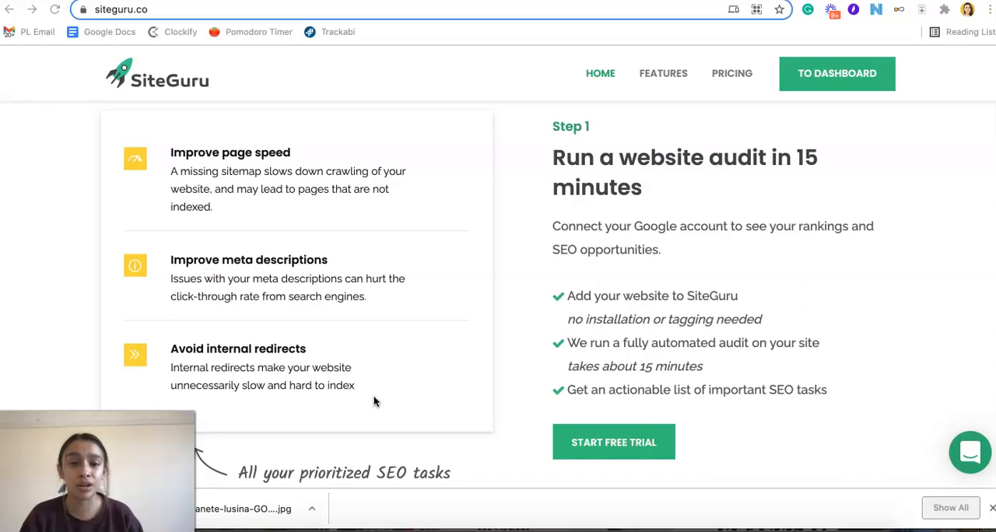
{"action": "scroll", "scroll_direction": "down", "scroll_amount": 3}
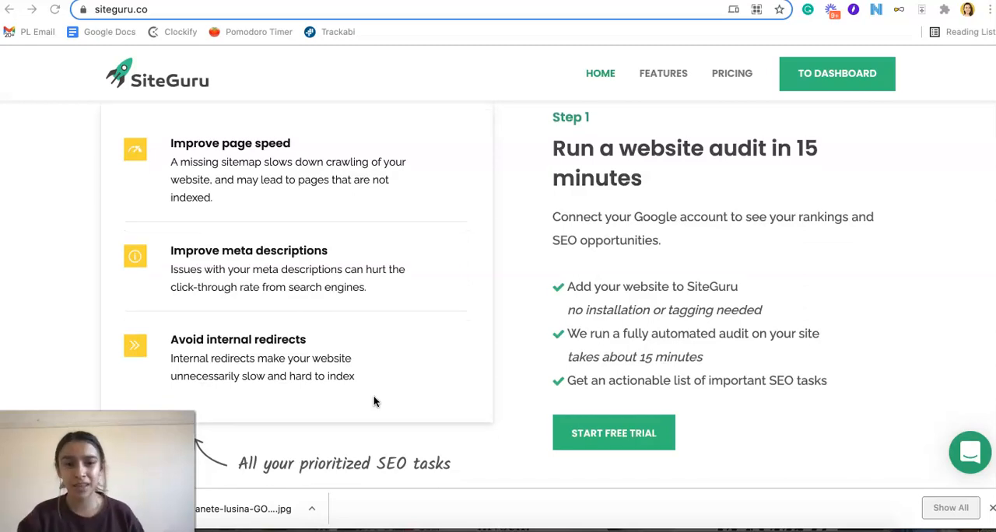
{"action": "scroll", "scroll_direction": "down", "scroll_amount": 3}
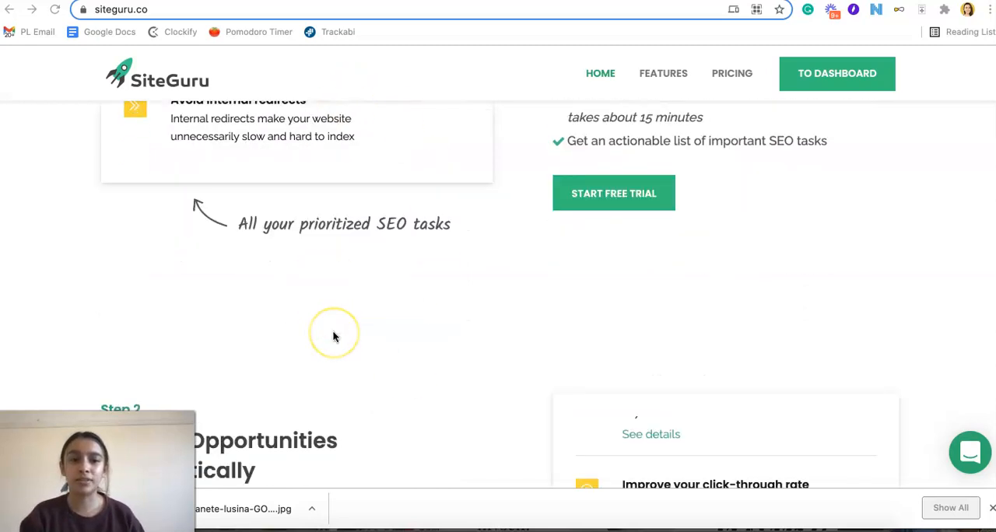
{"action": "scroll", "scroll_direction": "down", "scroll_amount": 3}
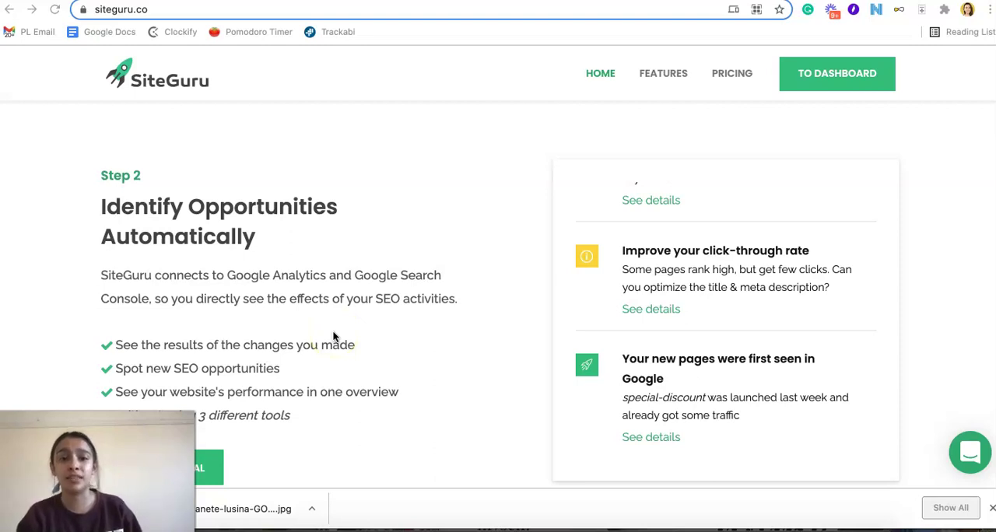
{"action": "scroll", "scroll_direction": "down", "scroll_amount": 3}
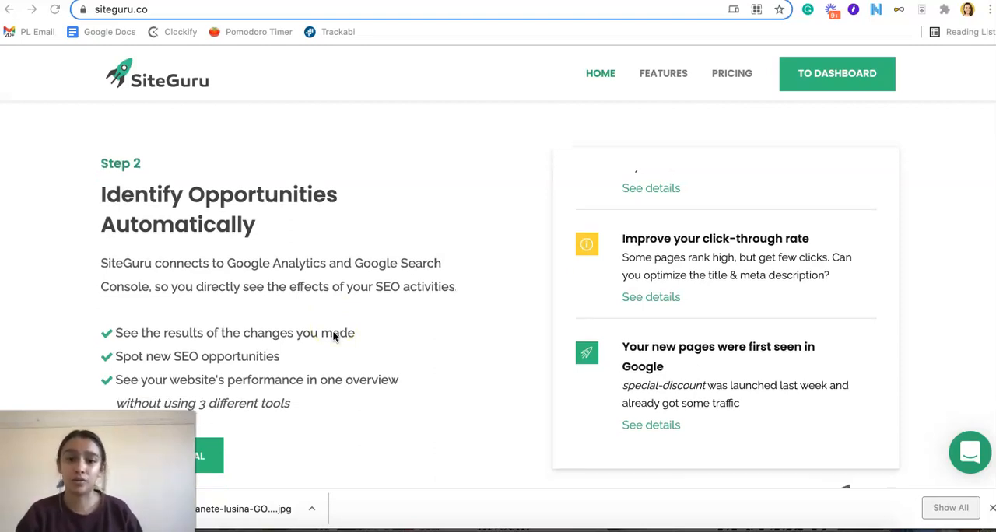
{"action": "scroll", "scroll_direction": "down", "scroll_amount": 3}
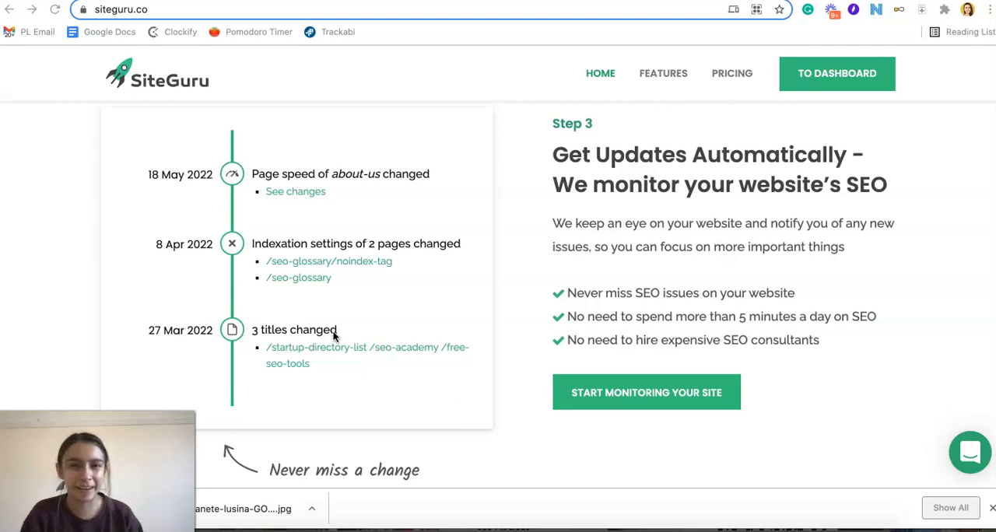
{"action": "mouse_move", "coordinate": [373, 328]}
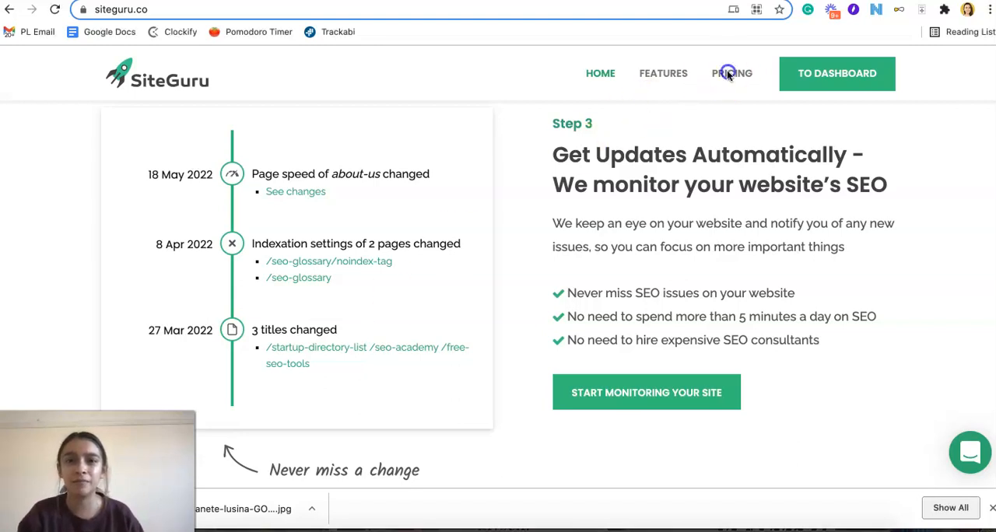
Go to the Pricing page via the top navigation and reach the Starter $29, Medium $49 and Agency $149 plan cards.
{"action": "left_click", "coordinate": [730, 74]}
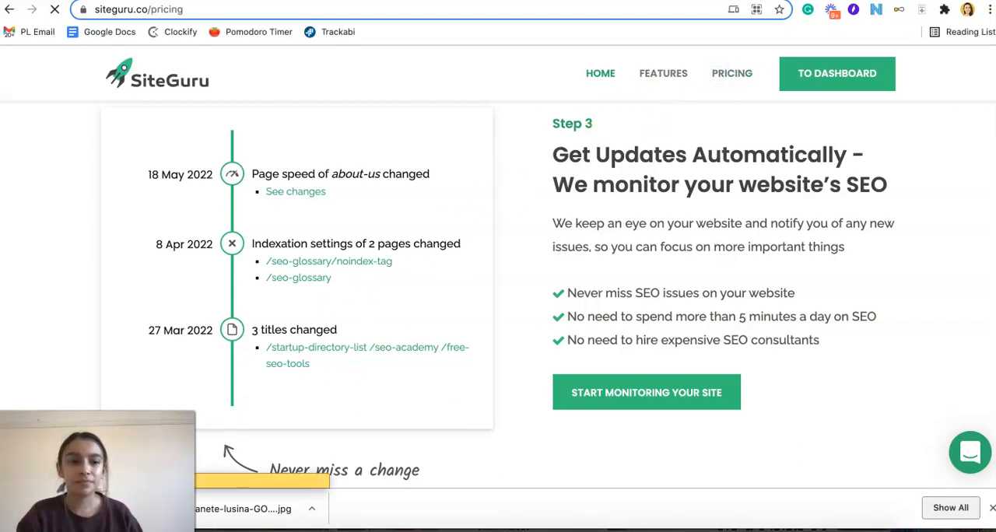
{"action": "left_click", "coordinate": [731, 73]}
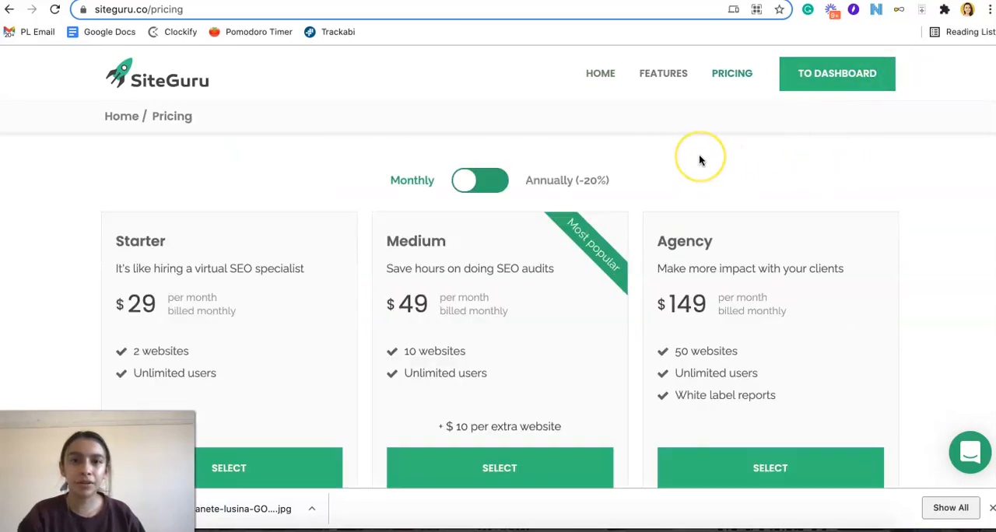
{"action": "scroll", "scroll_direction": "up", "scroll_amount": 3}
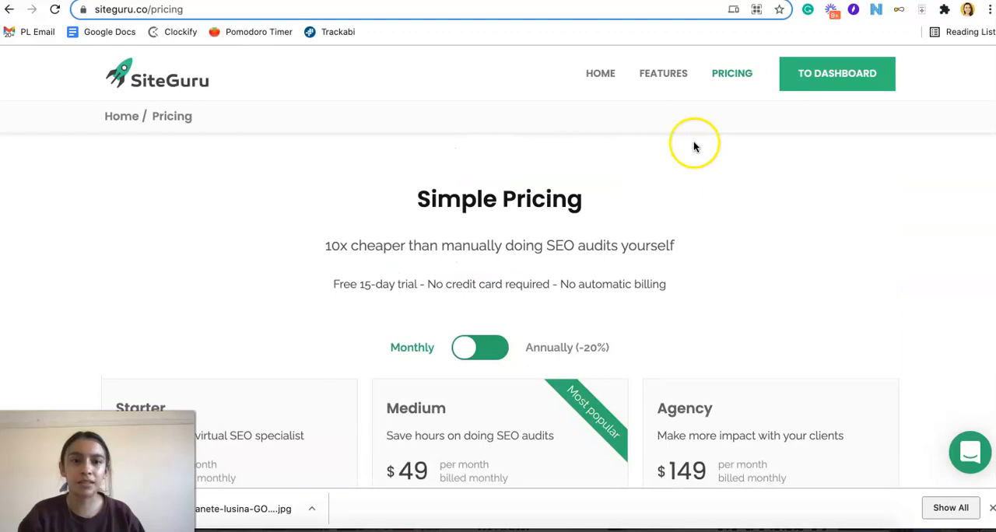
{"action": "scroll", "scroll_direction": "down", "scroll_amount": 3}
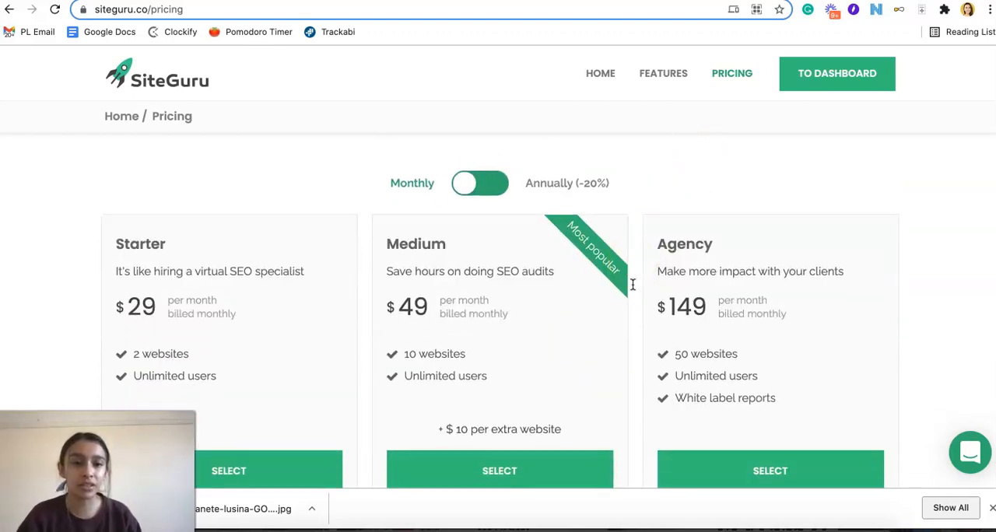
{"action": "scroll", "scroll_direction": "down", "scroll_amount": 3}
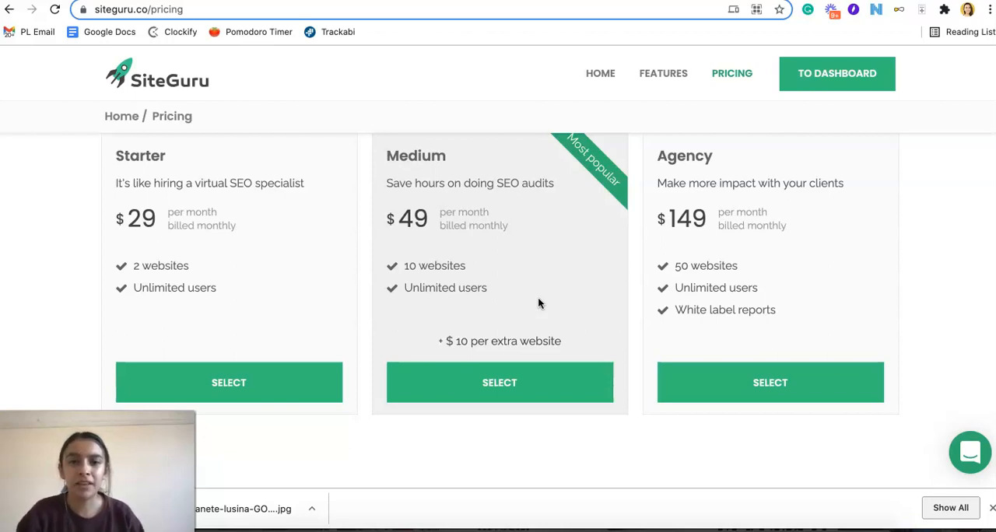
{"action": "scroll", "scroll_direction": "down", "scroll_amount": 3}
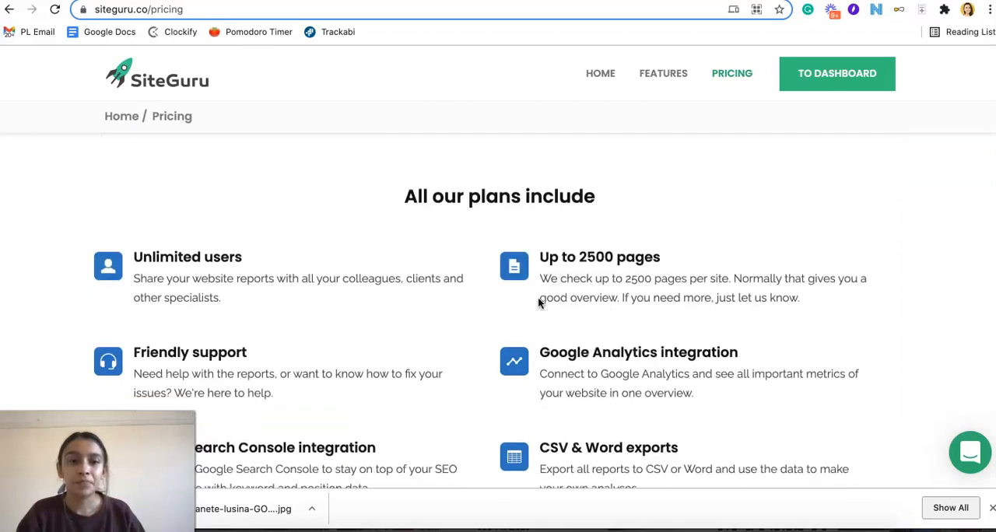
{"action": "scroll", "scroll_direction": "down", "scroll_amount": 3}
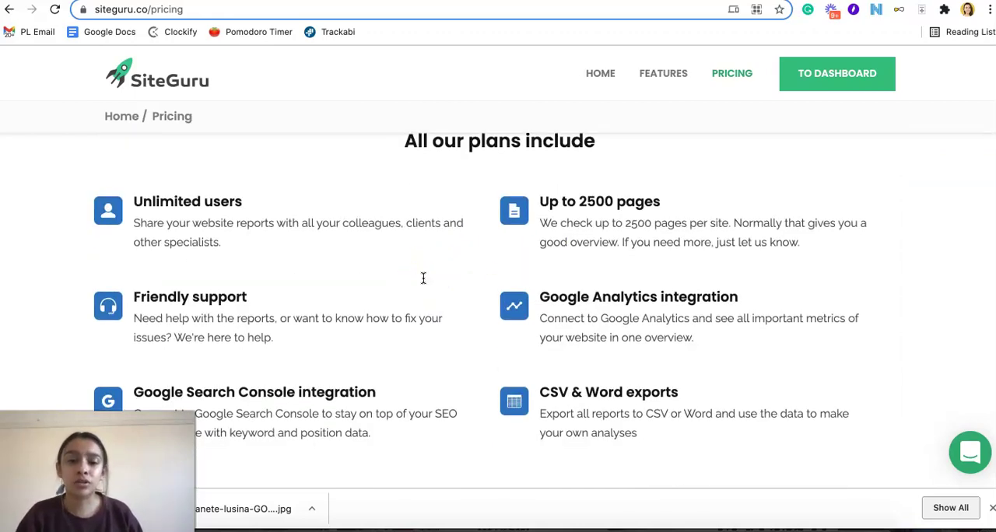
{"action": "scroll", "scroll_direction": "down", "scroll_amount": 3}
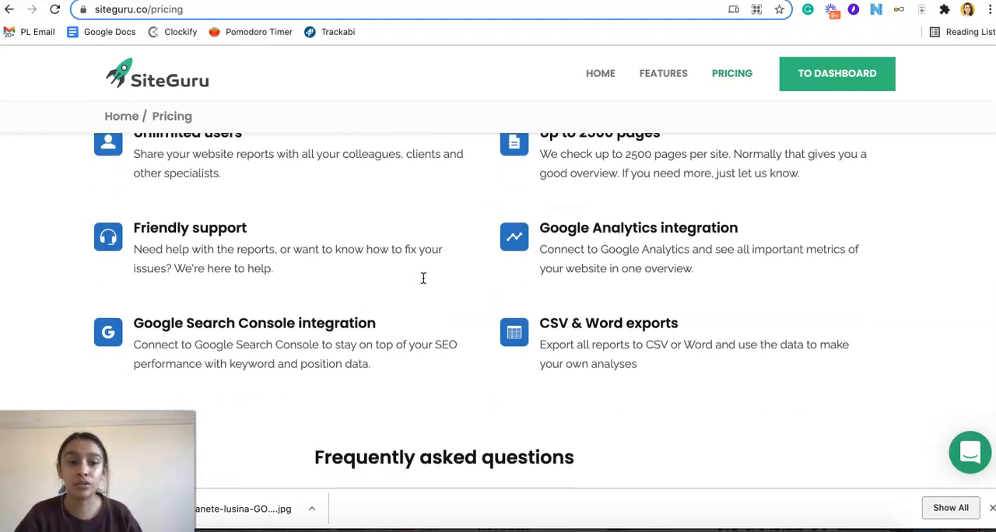
{"action": "scroll", "scroll_direction": "down", "scroll_amount": 3}
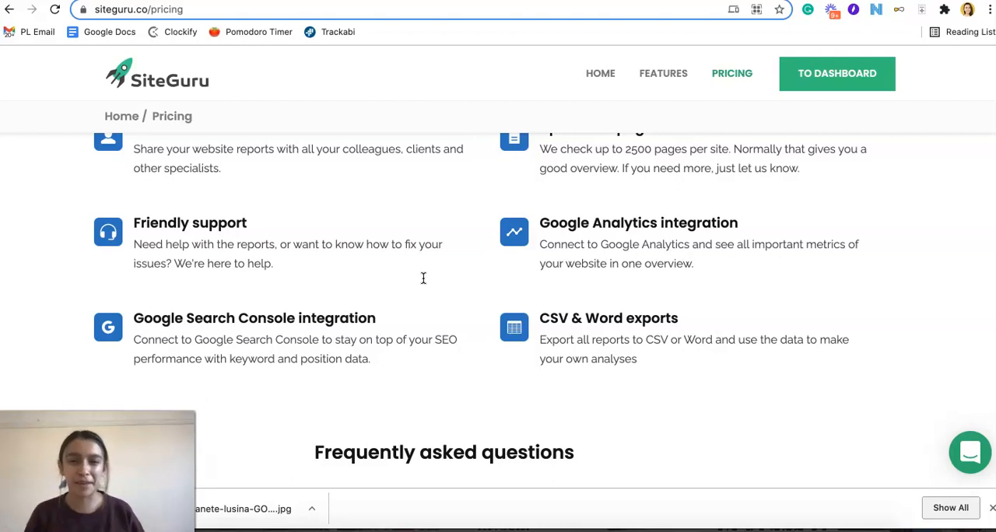
{"action": "mouse_move", "coordinate": [488, 273]}
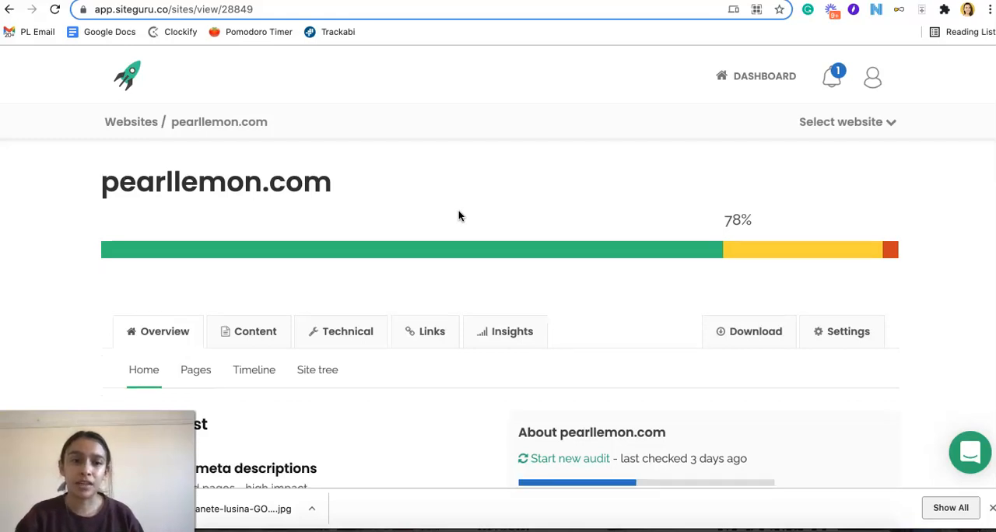
{"action": "scroll", "scroll_direction": "down", "scroll_amount": 3}
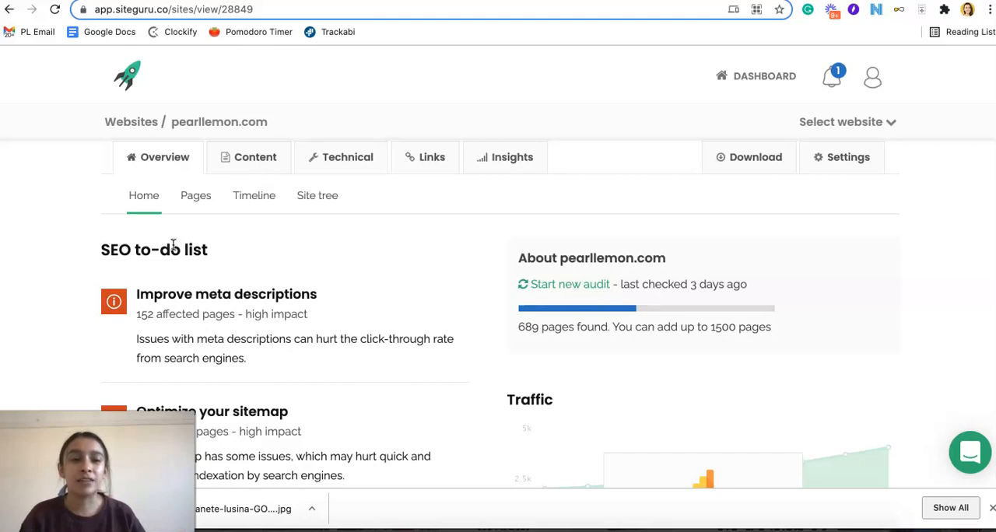
{"action": "scroll", "scroll_direction": "down", "scroll_amount": 3}
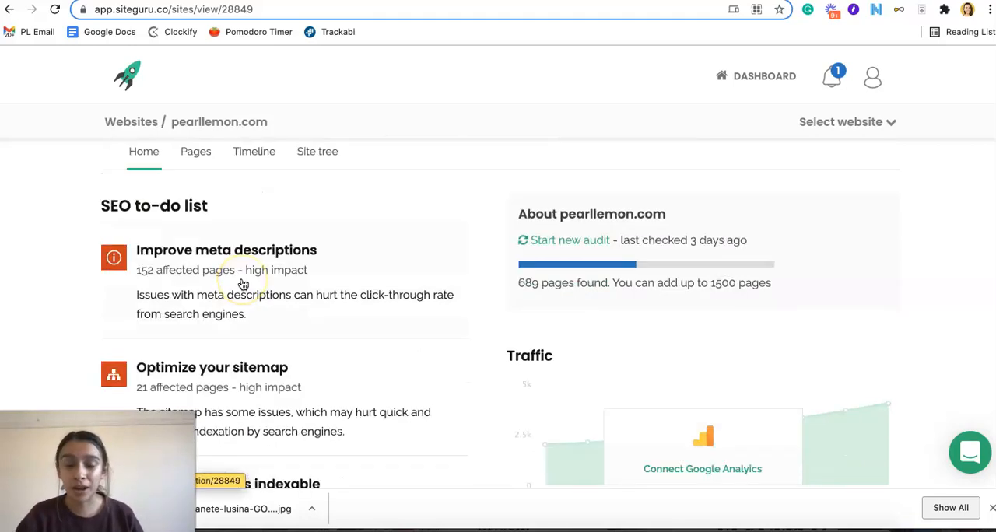
{"action": "scroll", "scroll_direction": "down", "scroll_amount": 3}
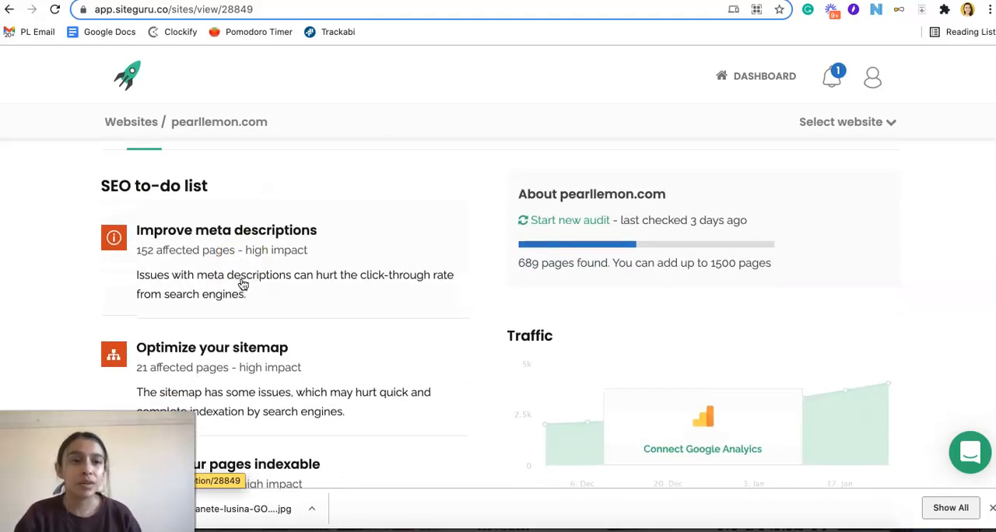
{"action": "scroll", "scroll_direction": "down", "scroll_amount": 3}
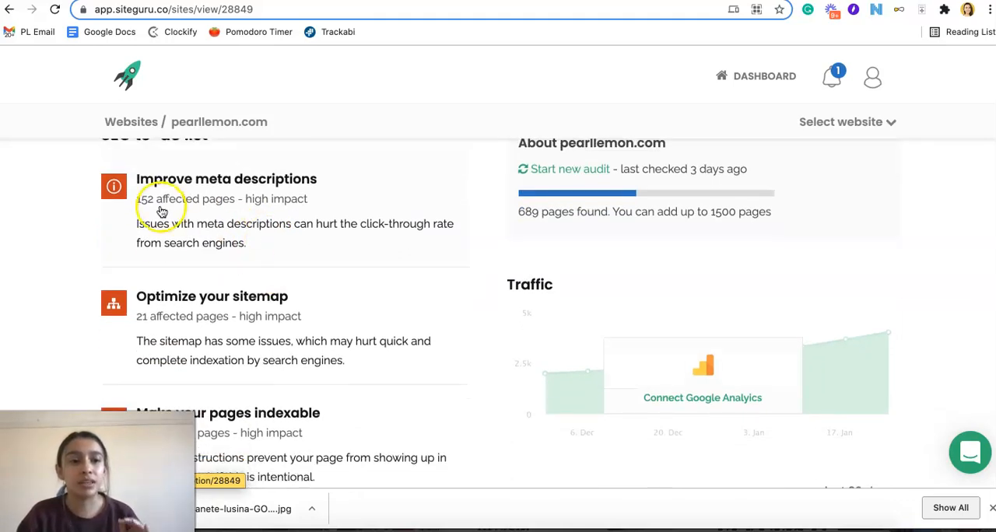
{"action": "mouse_move", "coordinate": [174, 349]}
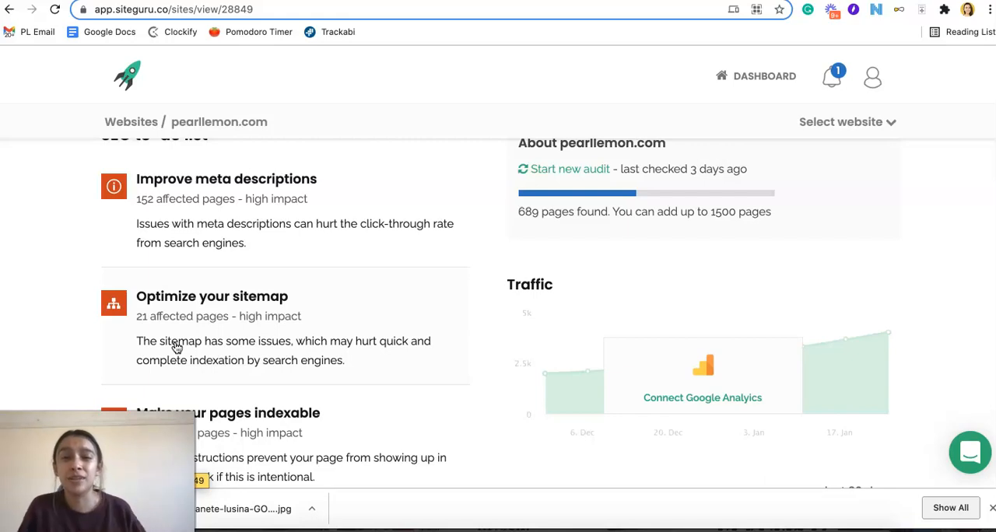
{"action": "scroll", "scroll_direction": "down", "scroll_amount": 3}
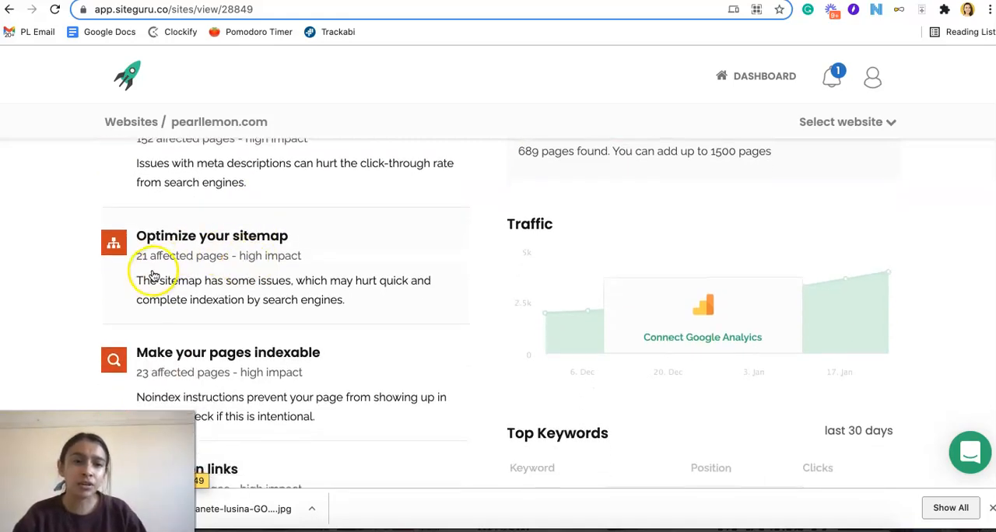
{"action": "scroll", "scroll_direction": "down", "scroll_amount": 3}
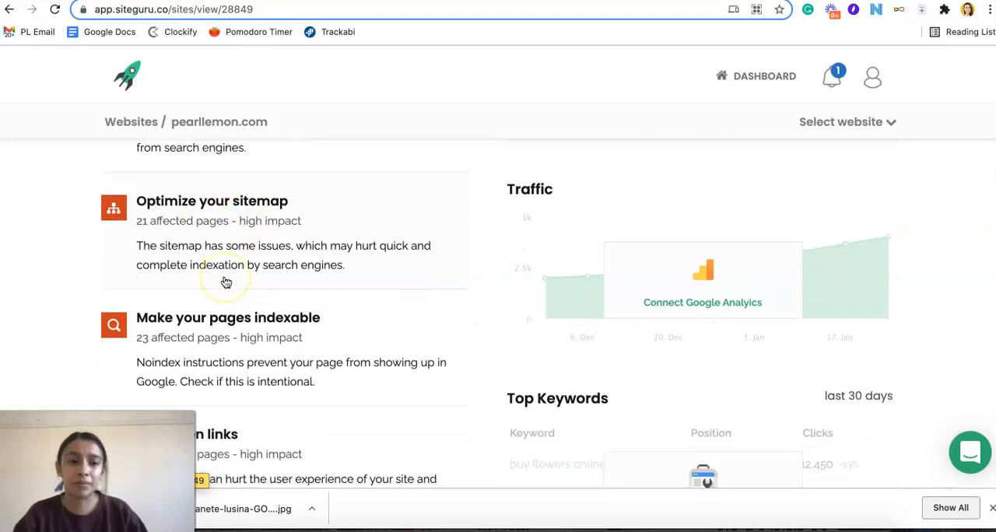
{"action": "scroll", "scroll_direction": "down", "scroll_amount": 3}
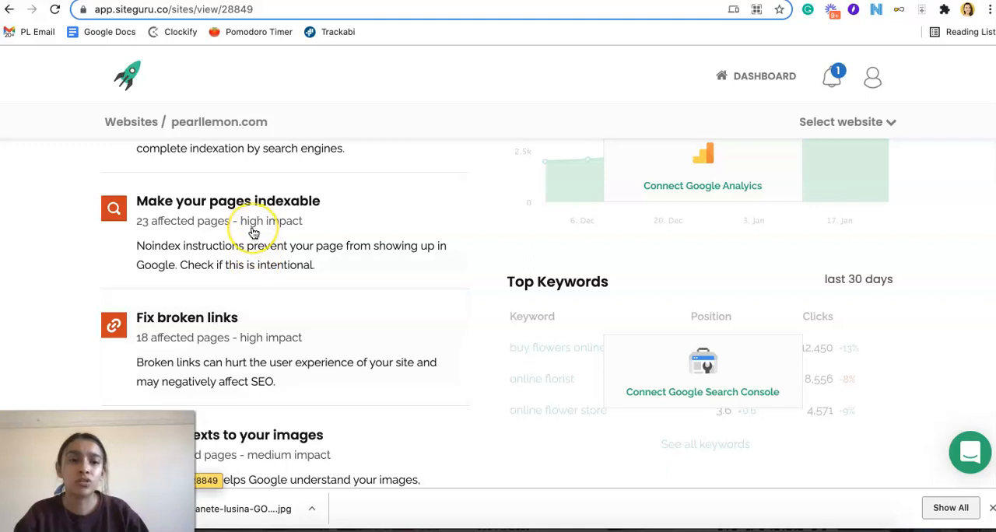
{"action": "scroll", "scroll_direction": "down", "scroll_amount": 3}
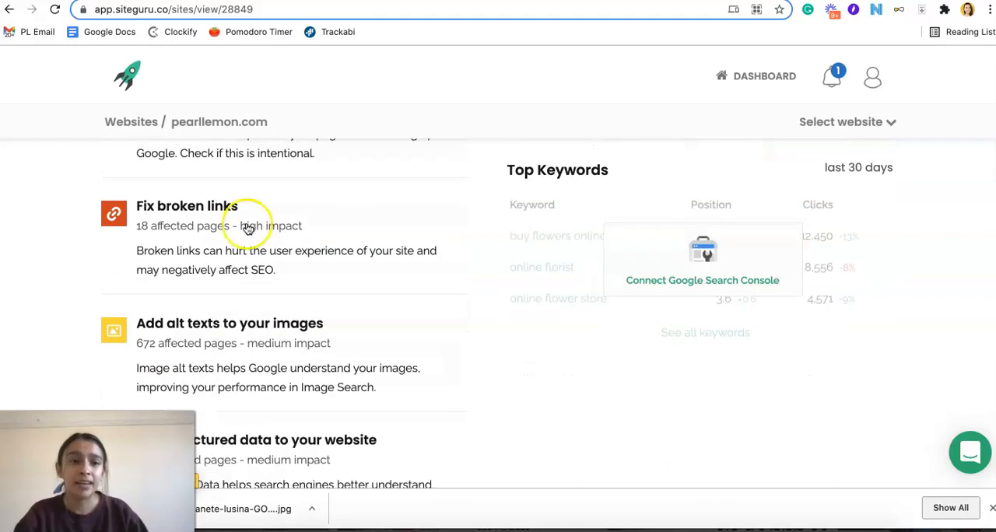
{"action": "scroll", "scroll_direction": "down", "scroll_amount": 3}
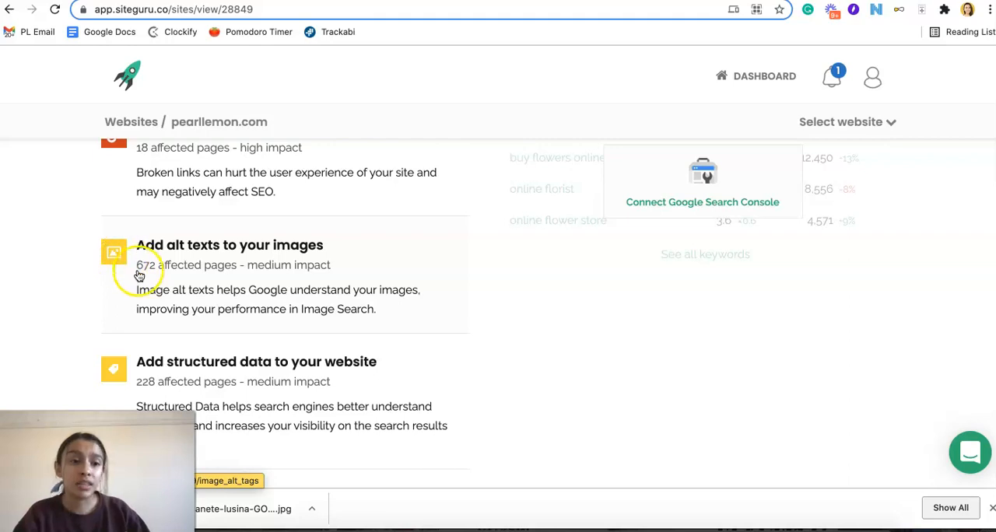
{"action": "scroll", "scroll_direction": "down", "scroll_amount": 3}
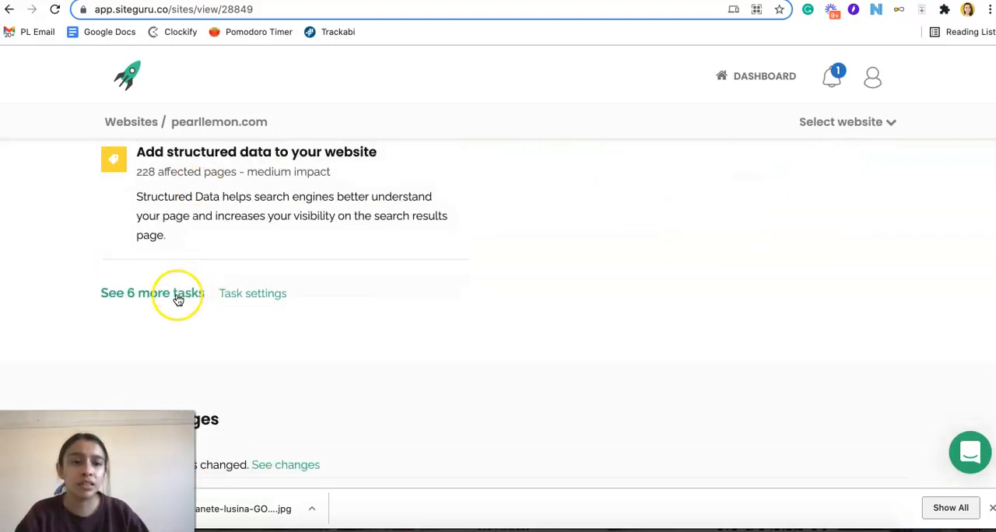
Expand 'See 6 more tasks' in the pearllemon.com to-do list and scroll through the remaining SEO tasks.
{"action": "left_click", "coordinate": [174, 293]}
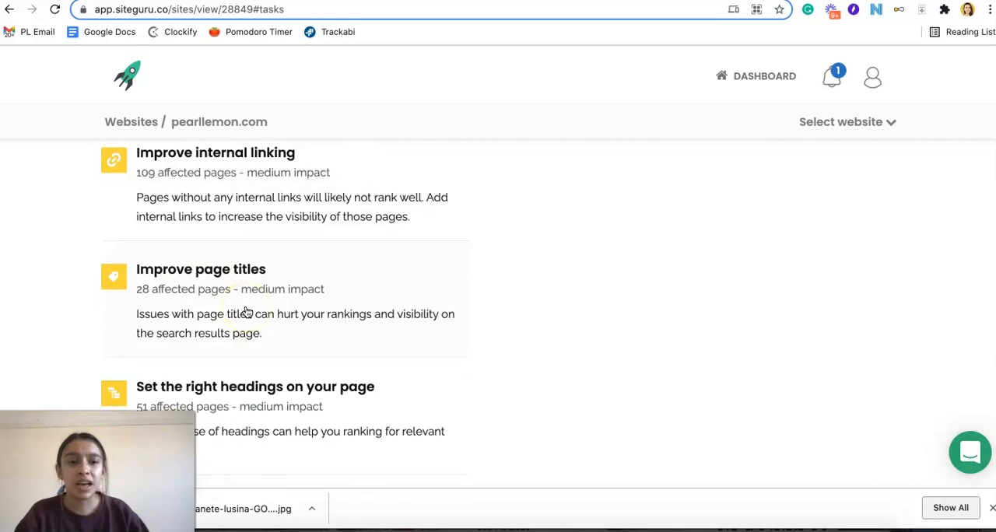
{"action": "scroll", "scroll_direction": "down", "scroll_amount": 3}
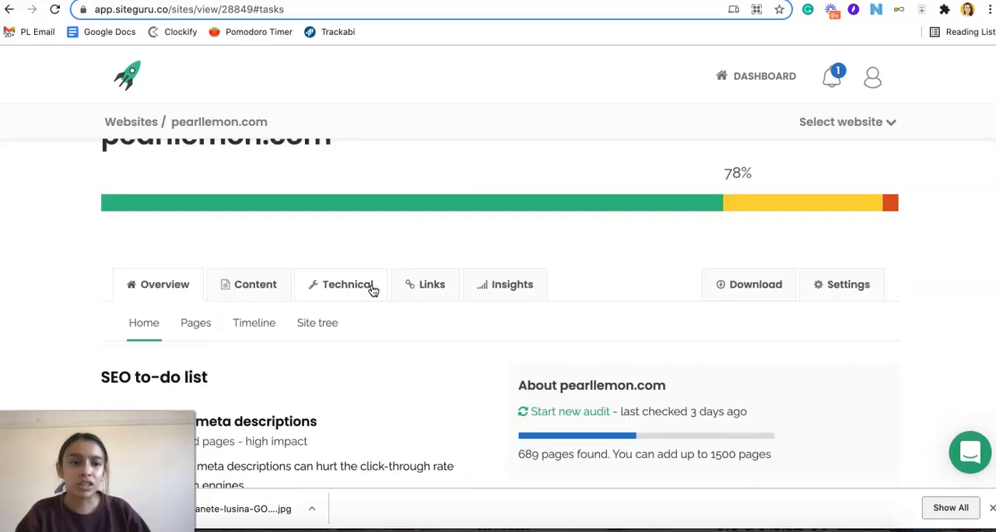
{"action": "scroll", "scroll_direction": "down", "scroll_amount": 3}
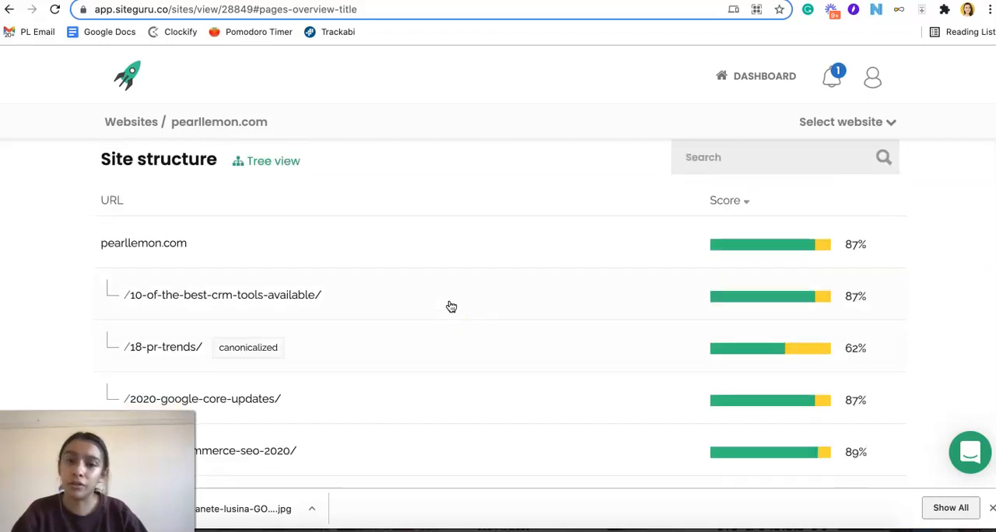
{"action": "scroll", "scroll_direction": "down", "scroll_amount": 3}
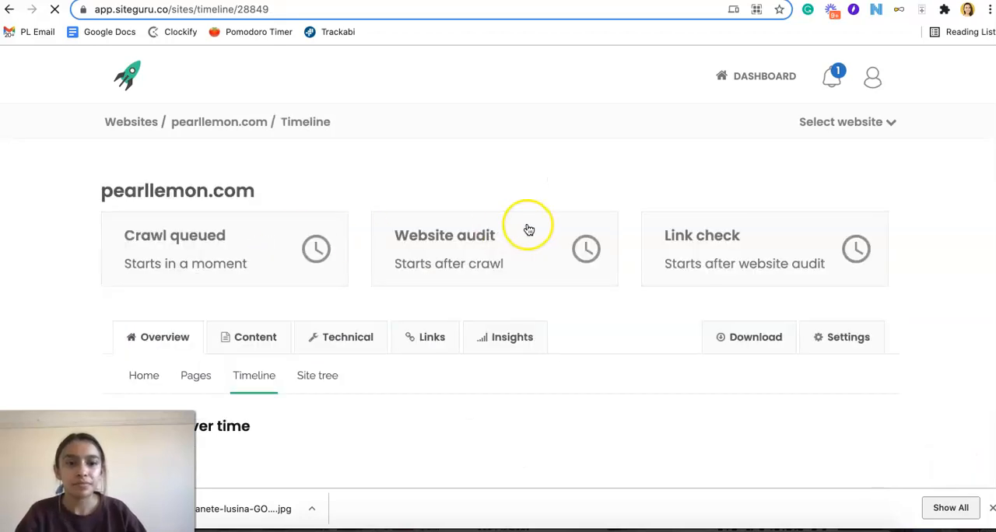
Scroll the pearllemon.com Timeline down to the Site health over time chart (late November to late January).
{"action": "scroll", "scroll_direction": "down", "scroll_amount": 3}
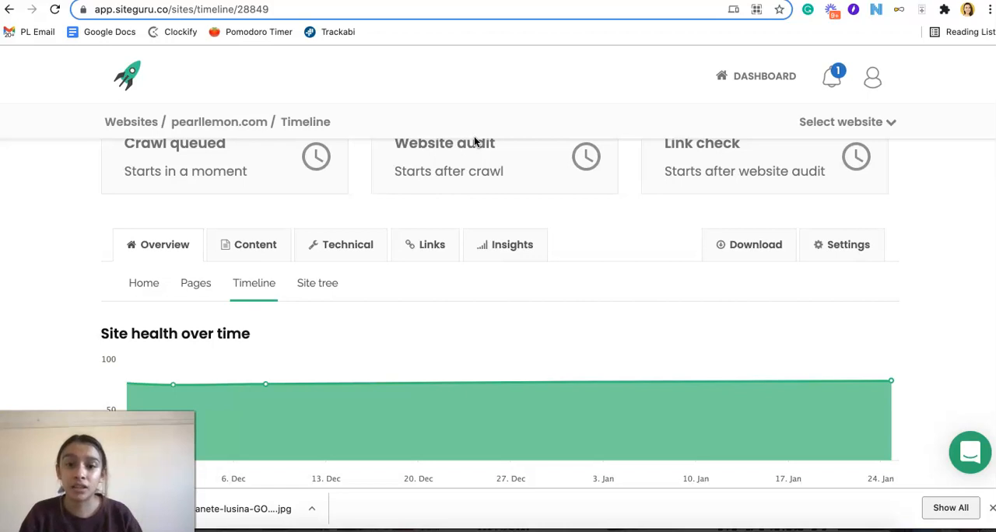
{"action": "scroll", "scroll_direction": "down", "scroll_amount": 3}
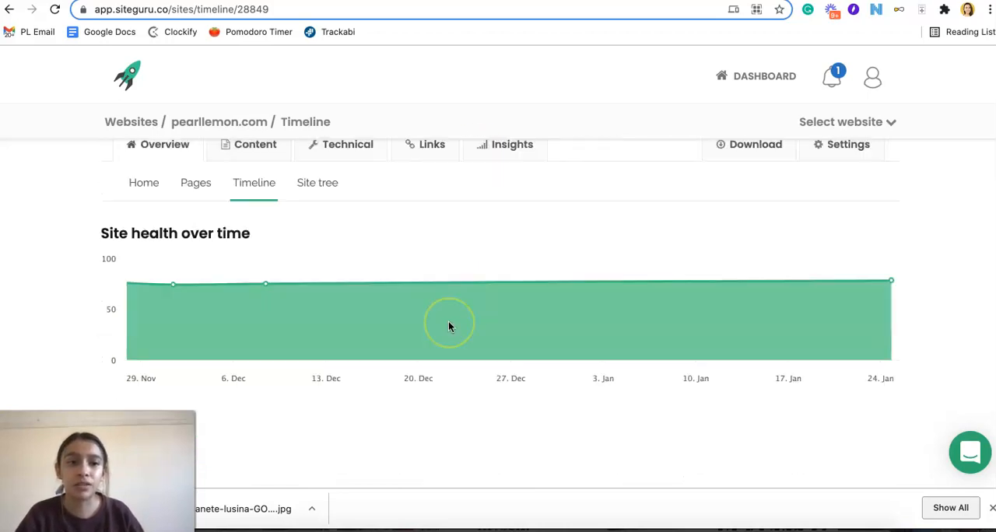
{"action": "mouse_move", "coordinate": [642, 324]}
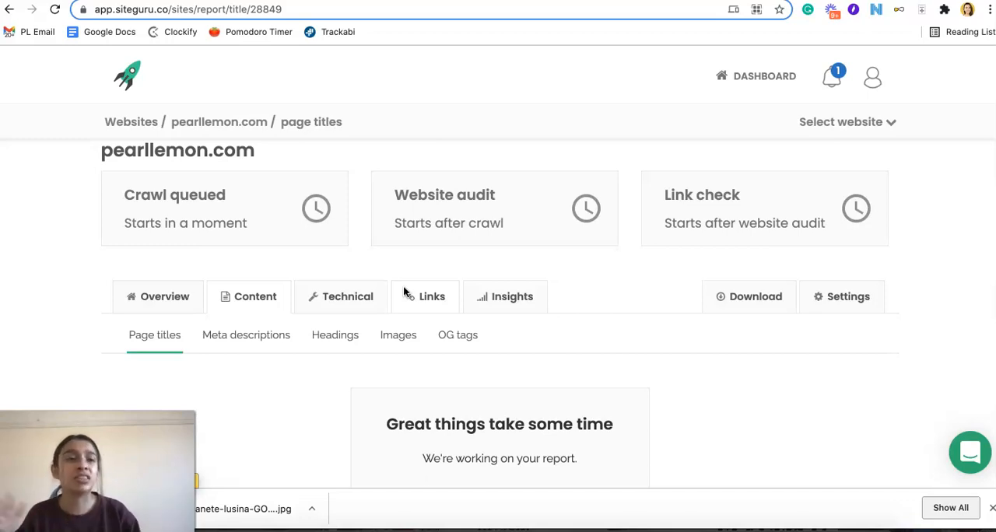
Scroll through the Page titles report table listing each pearllemon.com page's title, length and duplicate status.
{"action": "scroll", "scroll_direction": "down", "scroll_amount": 3}
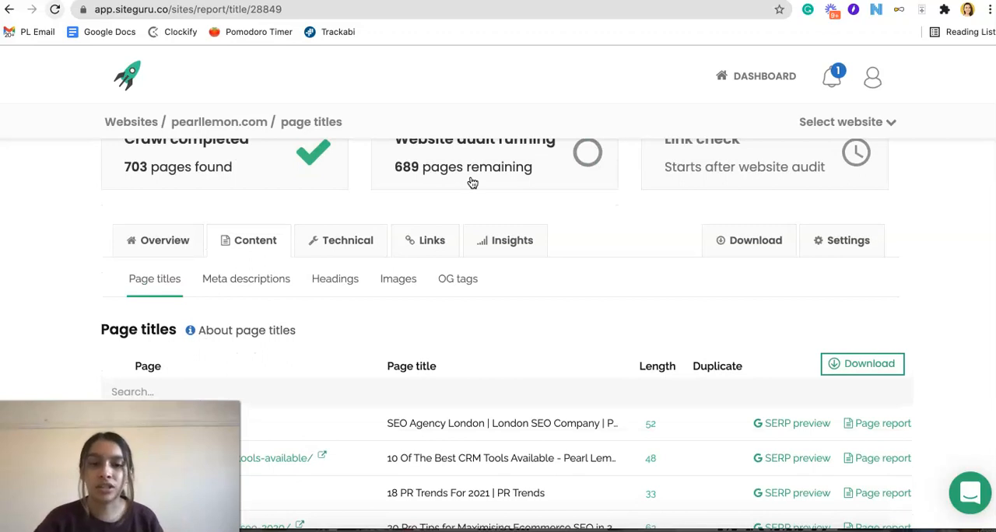
{"action": "scroll", "scroll_direction": "down", "scroll_amount": 3}
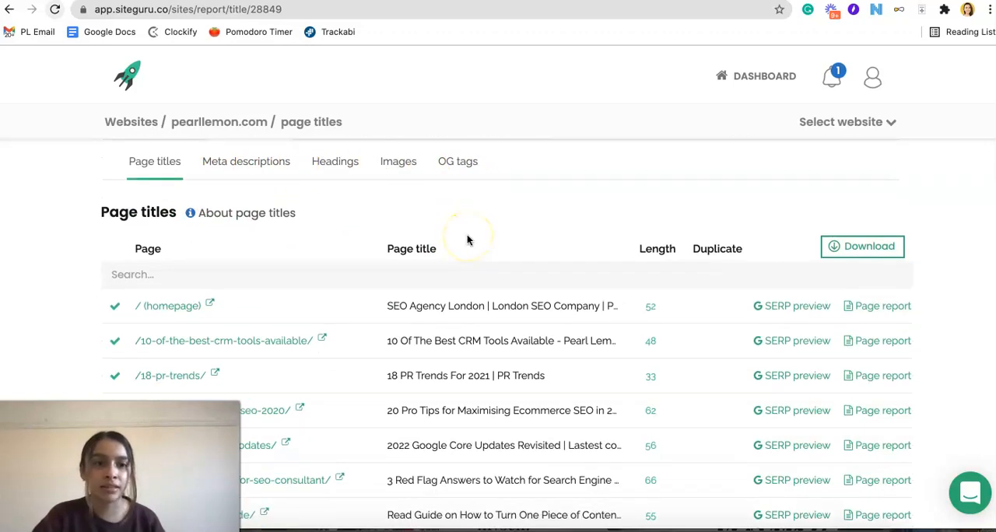
{"action": "scroll", "scroll_direction": "down", "scroll_amount": 3}
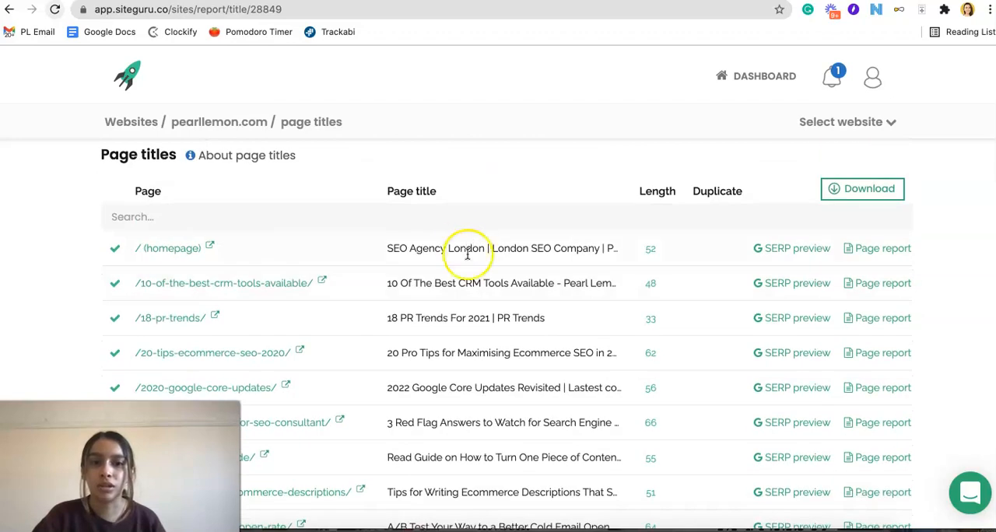
{"action": "mouse_move", "coordinate": [650, 329]}
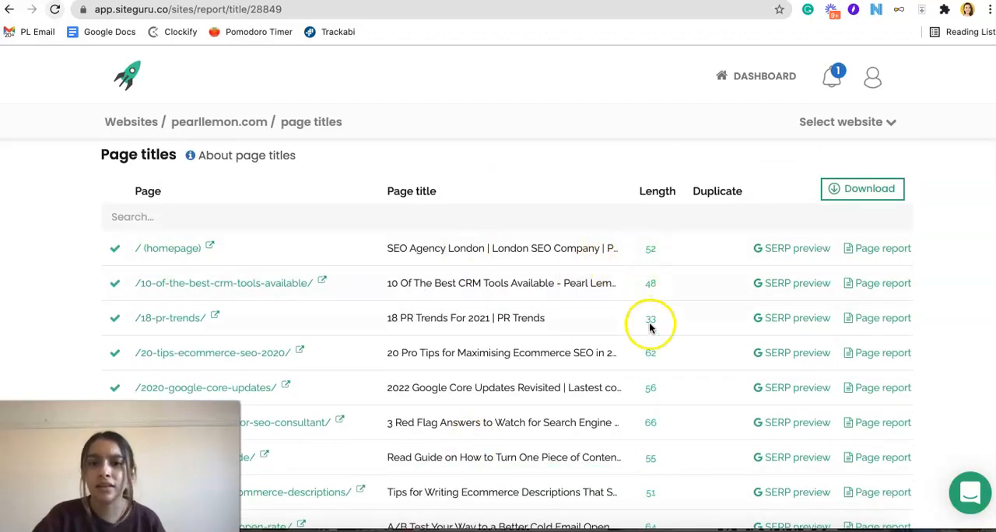
{"action": "mouse_move", "coordinate": [816, 279]}
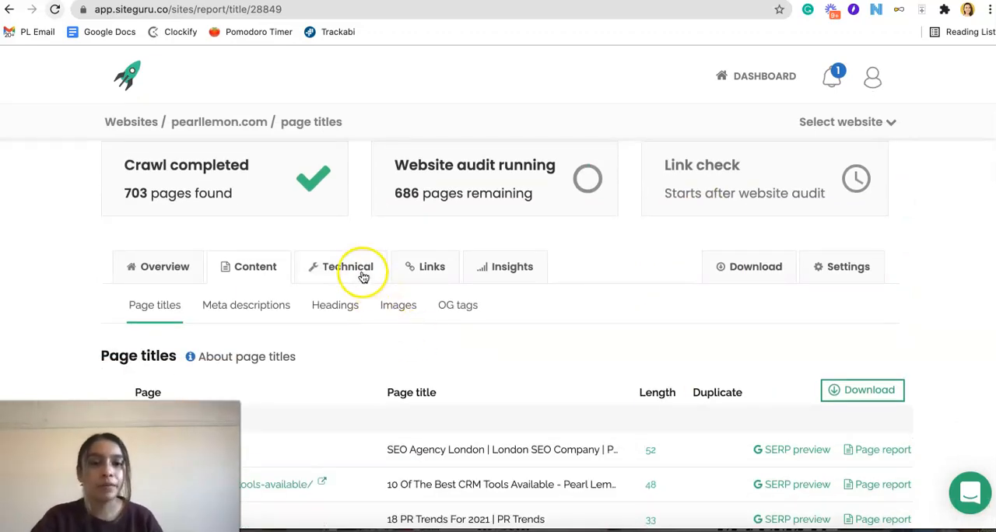
Switch to the Technical checks and view the Indexation report showing Canonicalized or Indexable status per page.
{"action": "left_click", "coordinate": [348, 266]}
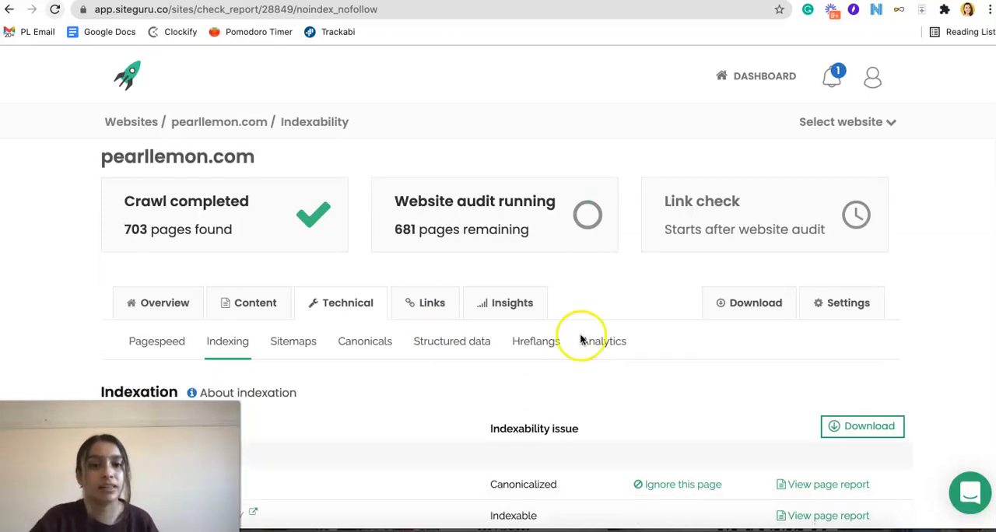
{"action": "scroll", "scroll_direction": "down", "scroll_amount": 3}
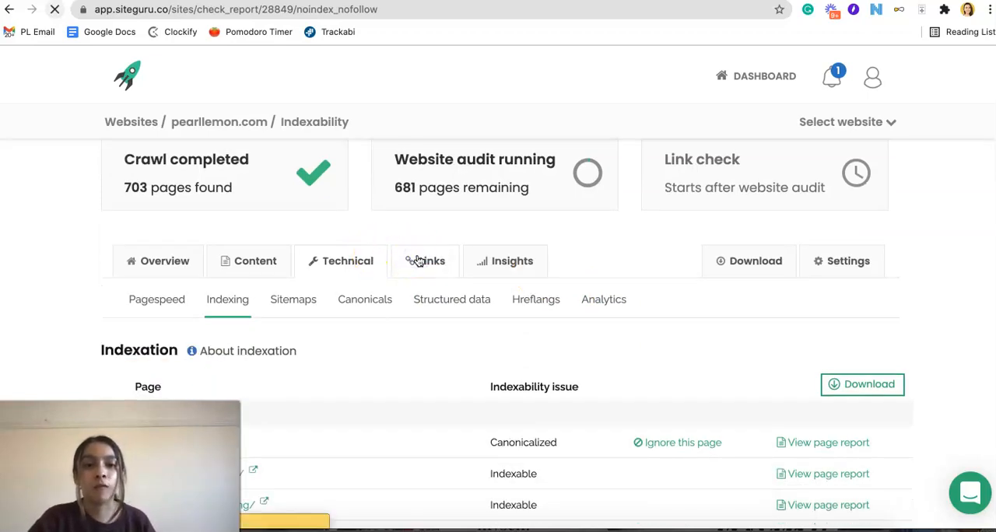
View the Links (Broken links) report, then move on to the pearllemon.com Insights dashboard.
{"action": "left_click", "coordinate": [425, 261]}
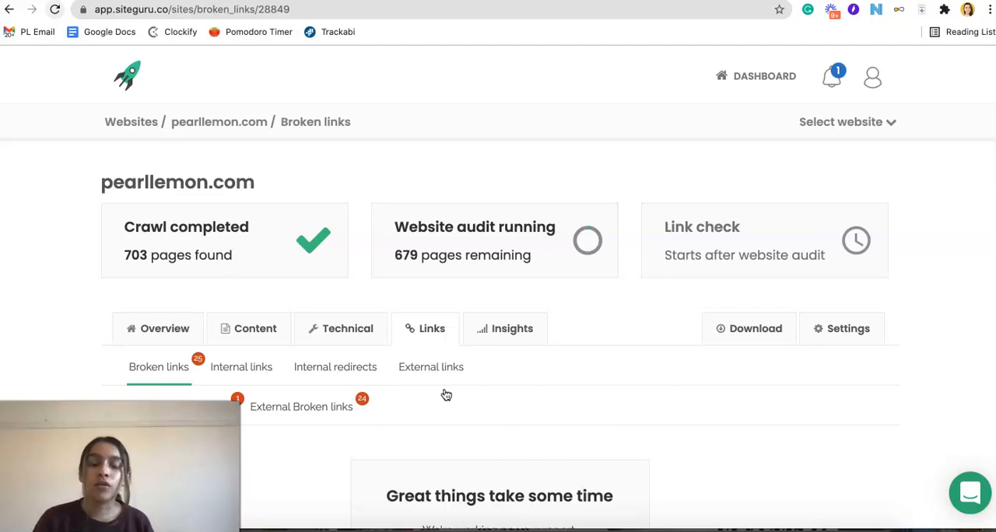
{"action": "left_click", "coordinate": [510, 328]}
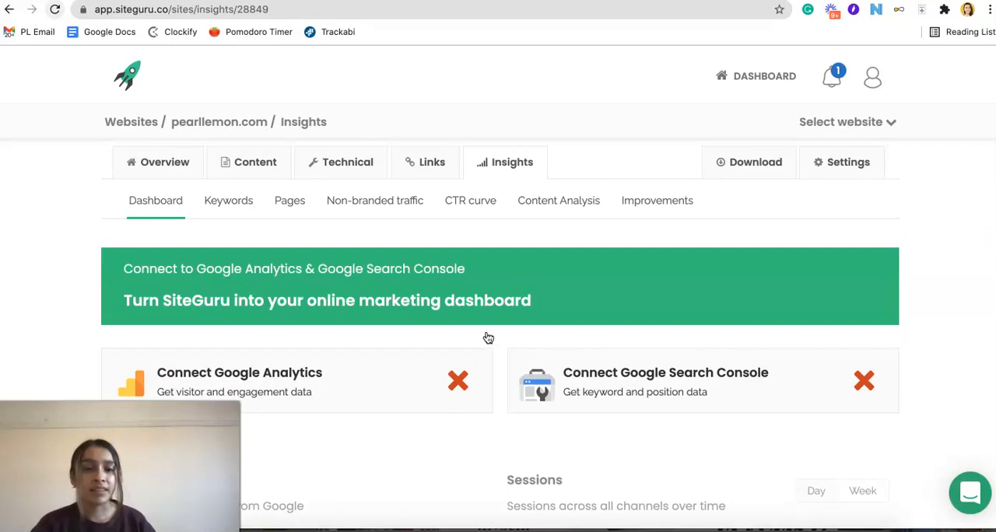
Scroll the Insights dashboard offering Google Analytics and Google Search Console connections.
{"action": "scroll", "scroll_direction": "down", "scroll_amount": 3}
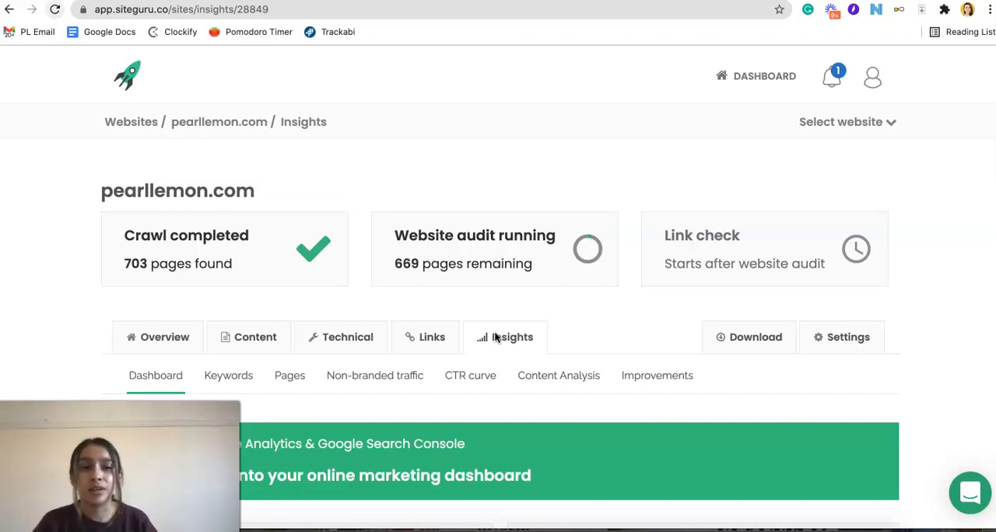
{"action": "scroll", "scroll_direction": "down", "scroll_amount": 3}
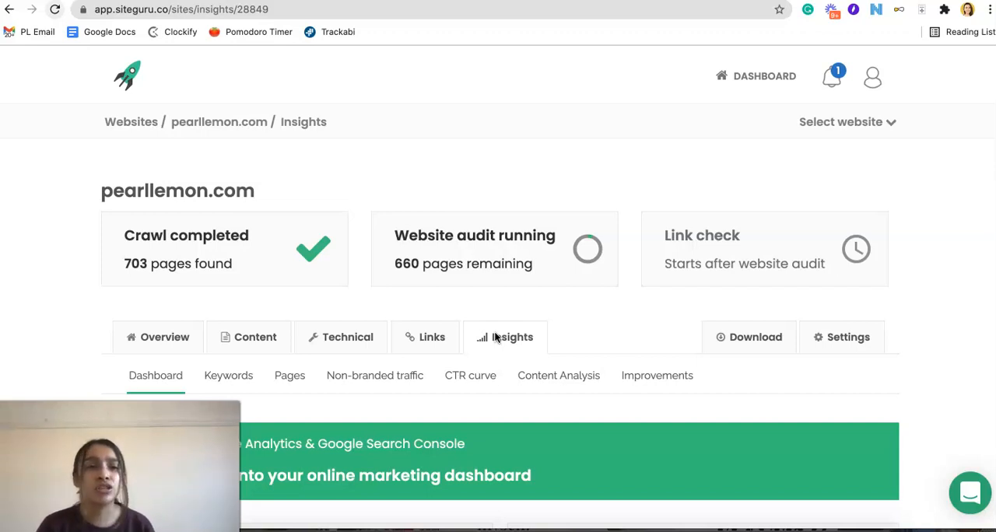
{"action": "mouse_move", "coordinate": [333, 346]}
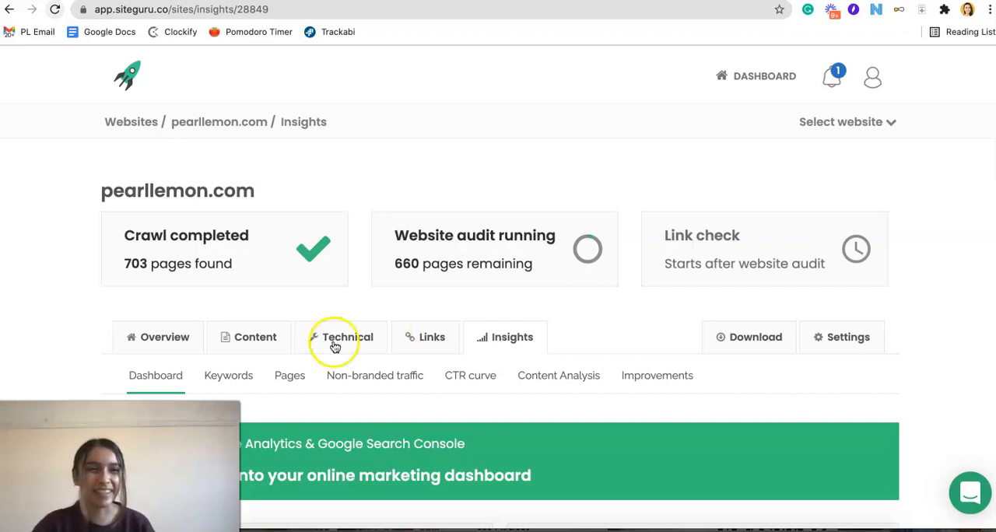